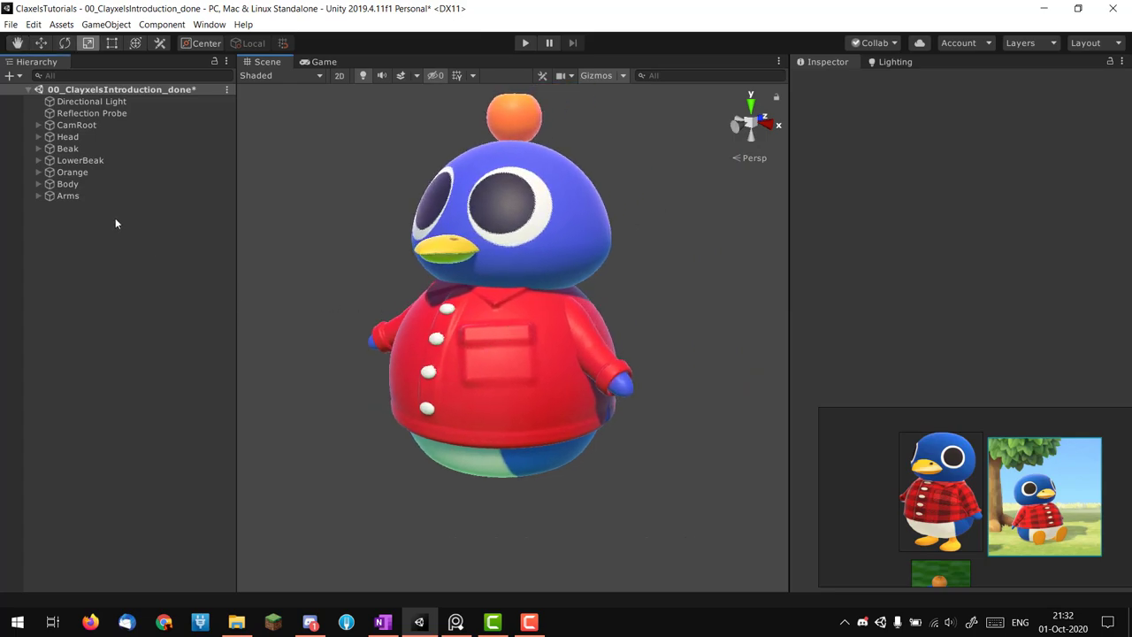
Add a new Clayxel Container object to the scene from the Hierarchy's 3D Object menu.
right_click(115, 221)
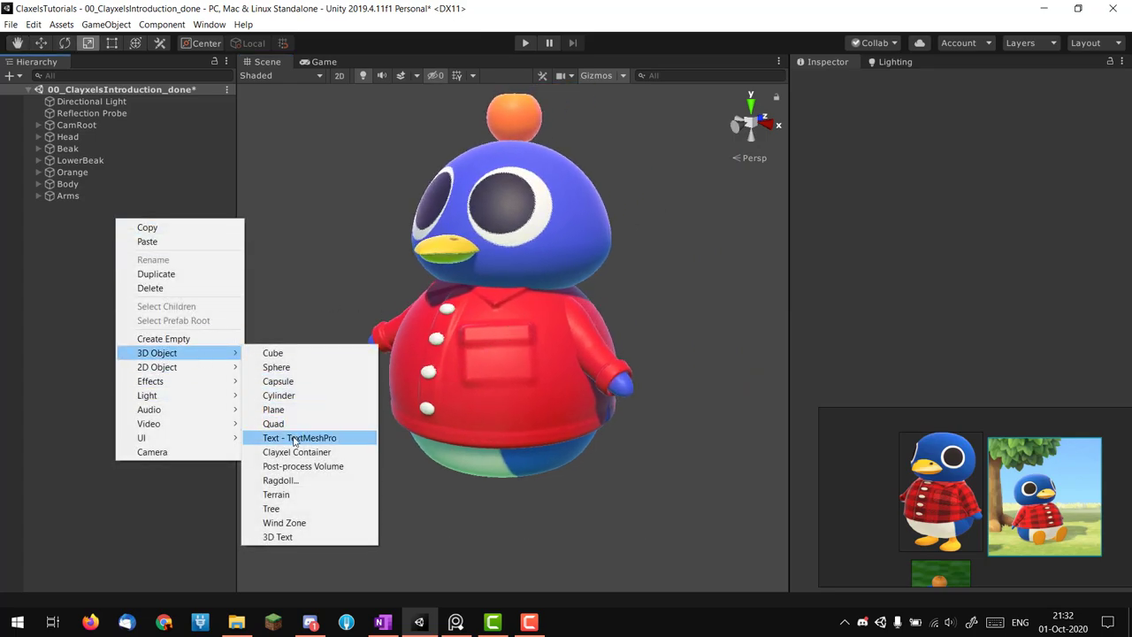
left_click(297, 453)
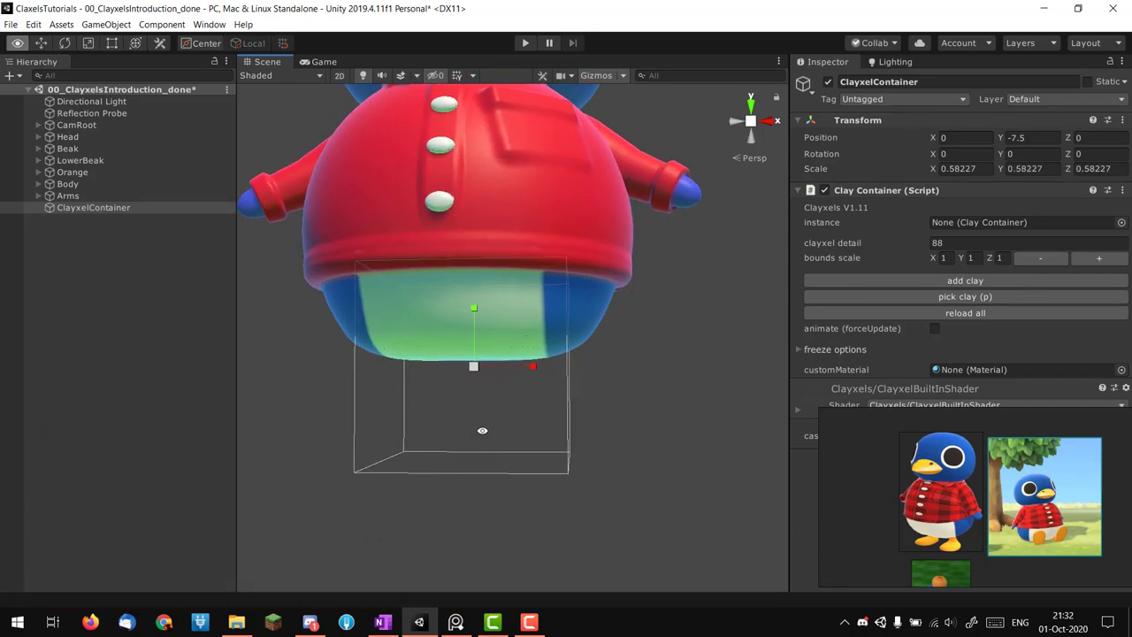
Move the container beneath one side of the body and scale it to 0.5.
left_click_drag(532, 366, 610, 378)
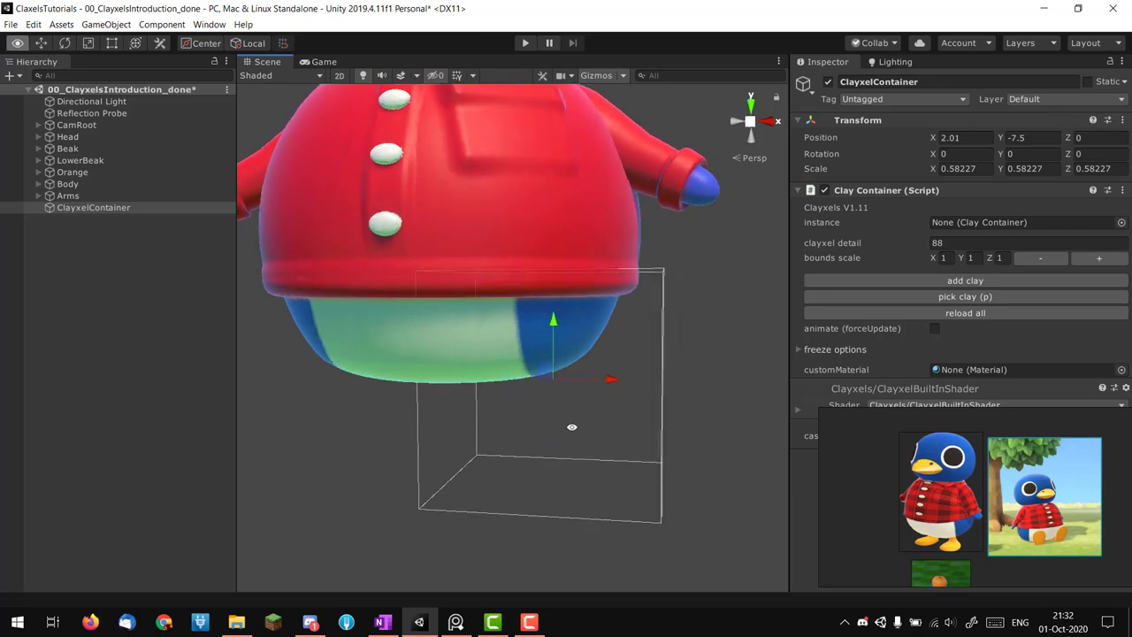
type(".5")
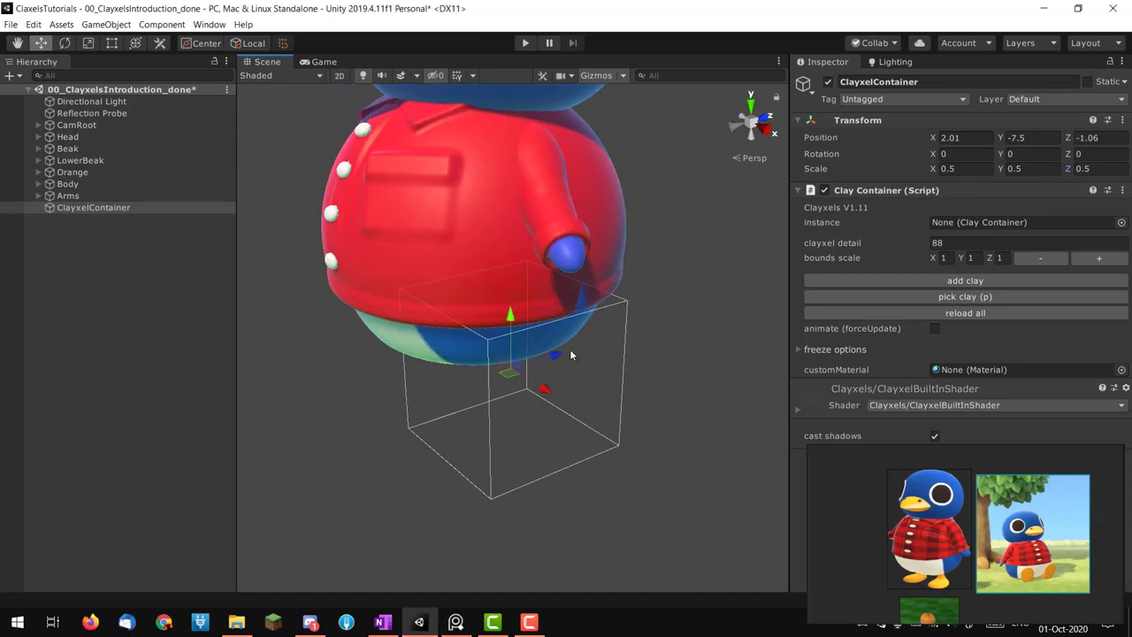
left_click_drag(548, 336, 630, 321)
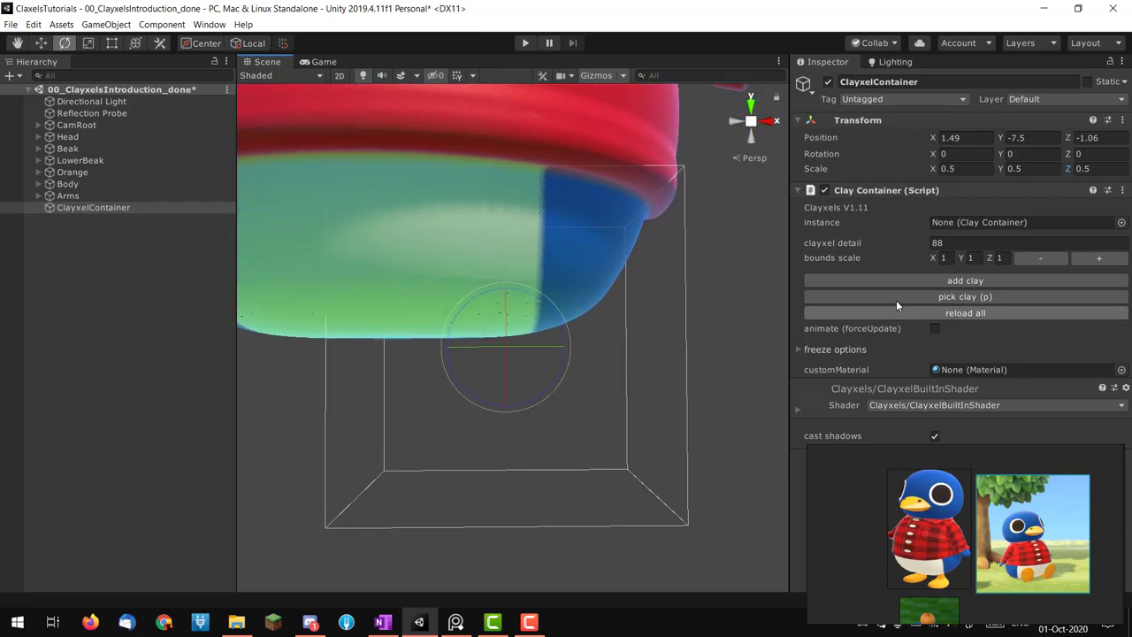
Add a yellow clay shape and turn it into a thin cylinder hanging below the body.
left_click(966, 280)
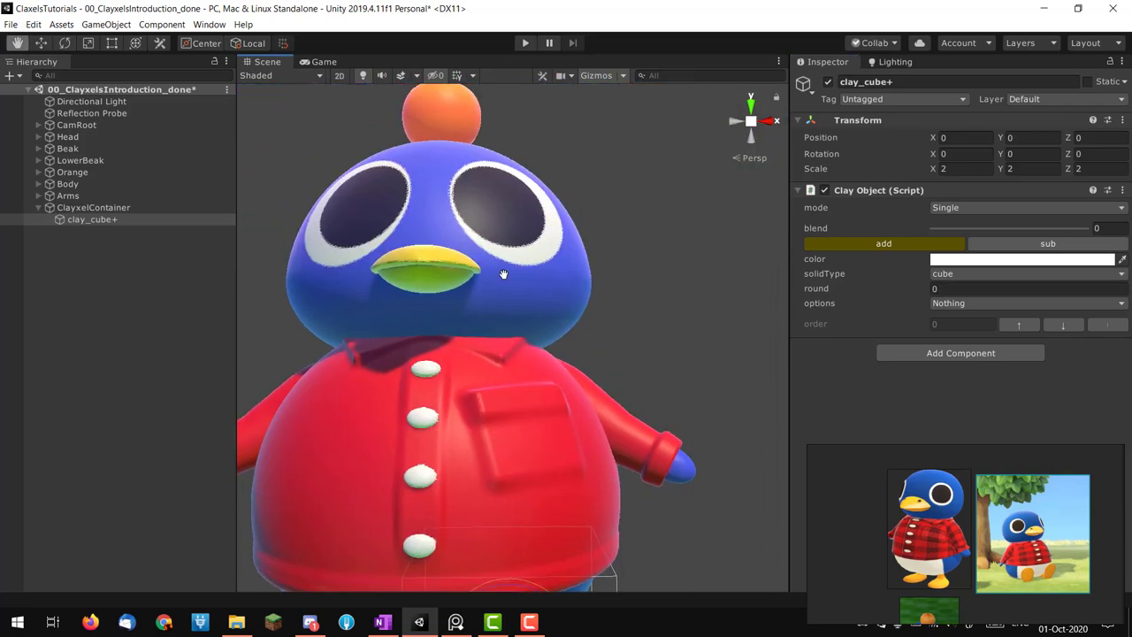
left_click_drag(504, 274, 451, 322)
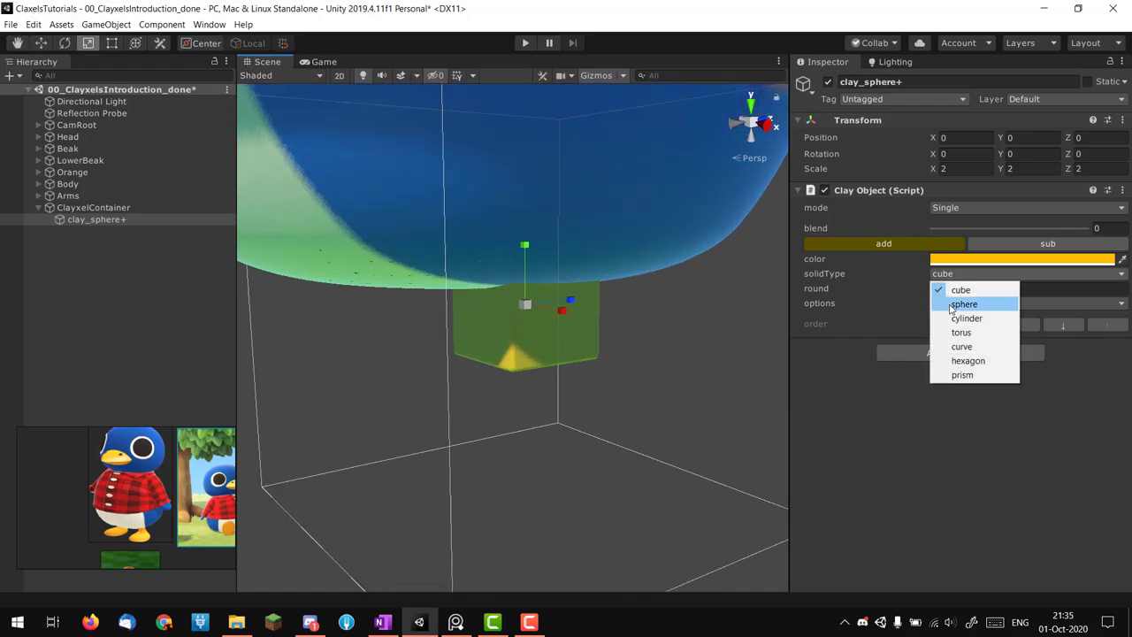
left_click(966, 318)
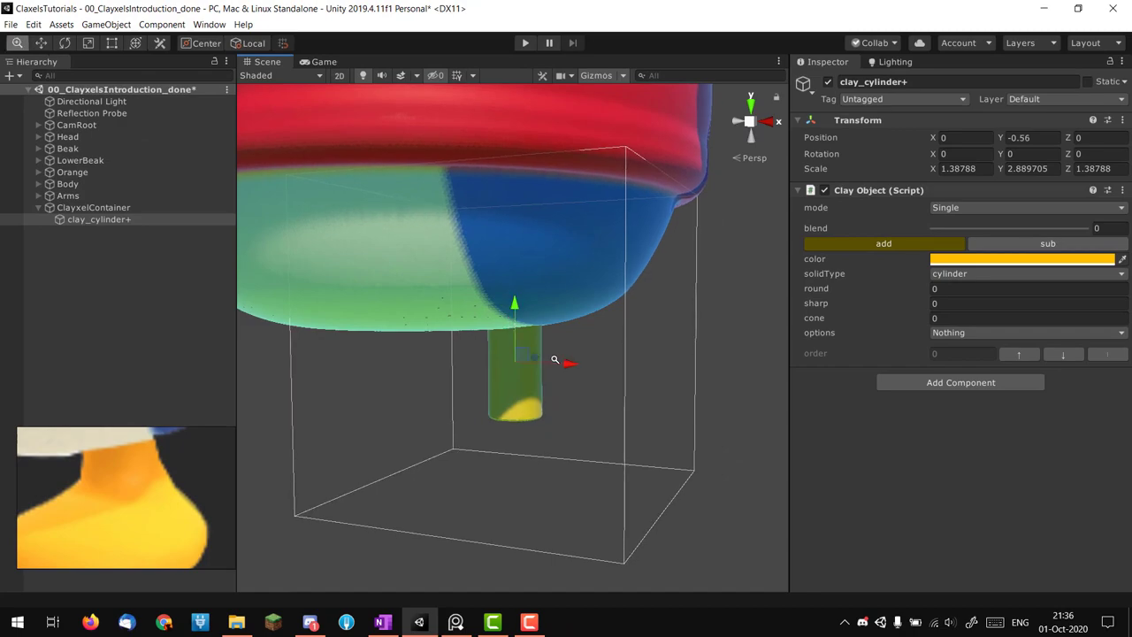
Duplicate the leg cylinder, make the copy a sphere and flatten it into a disc at the base.
key("ctrl+d")
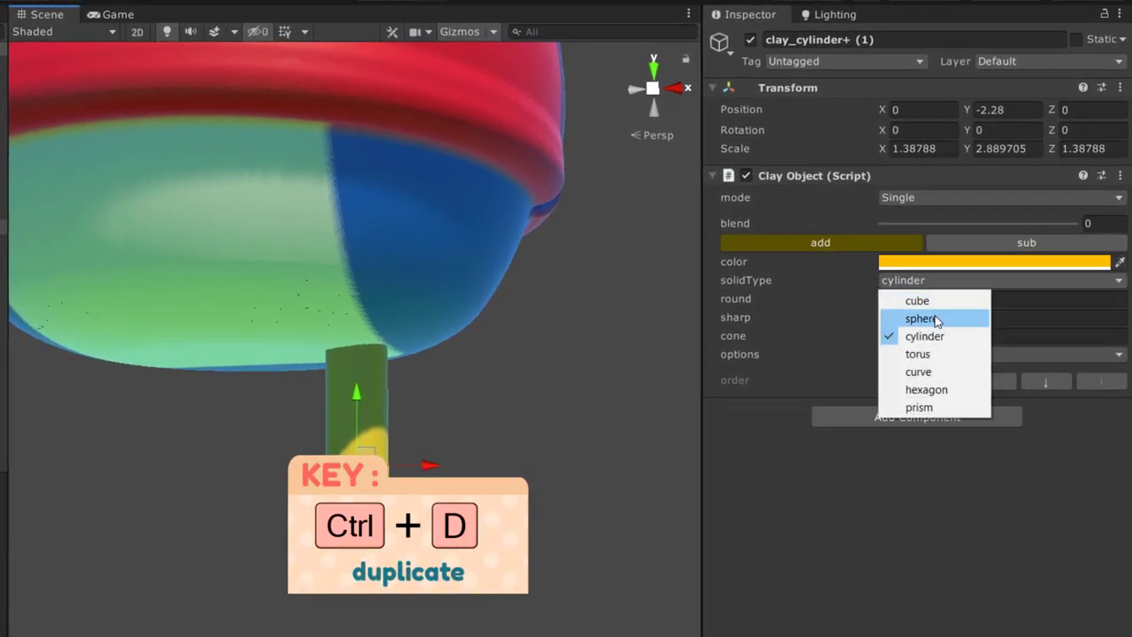
left_click(923, 318)
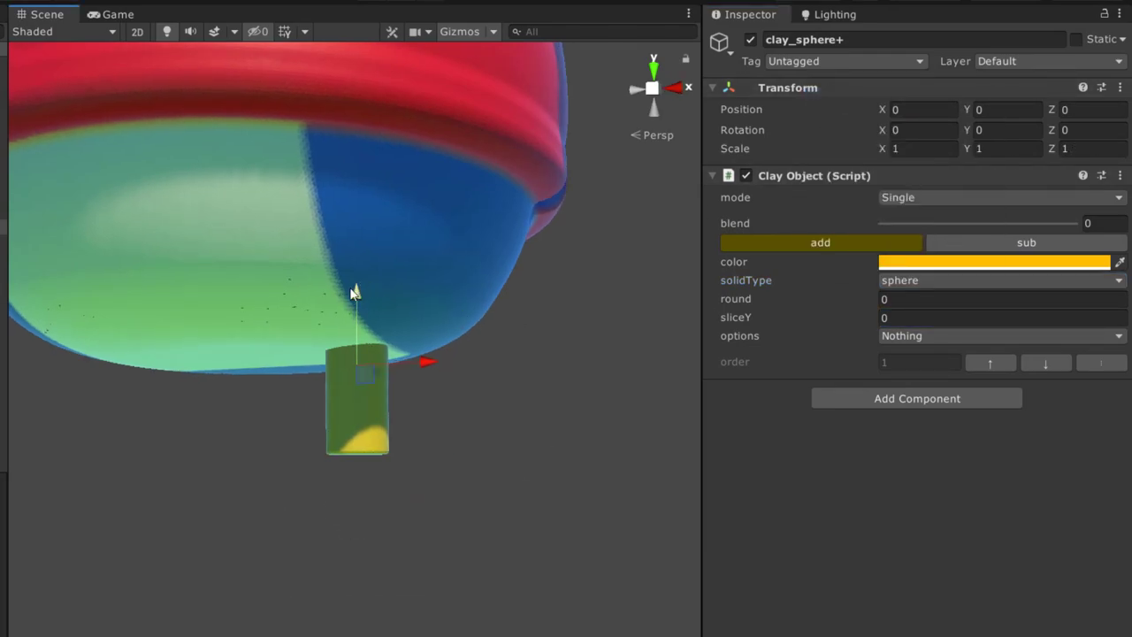
left_click_drag(354, 291, 358, 389)
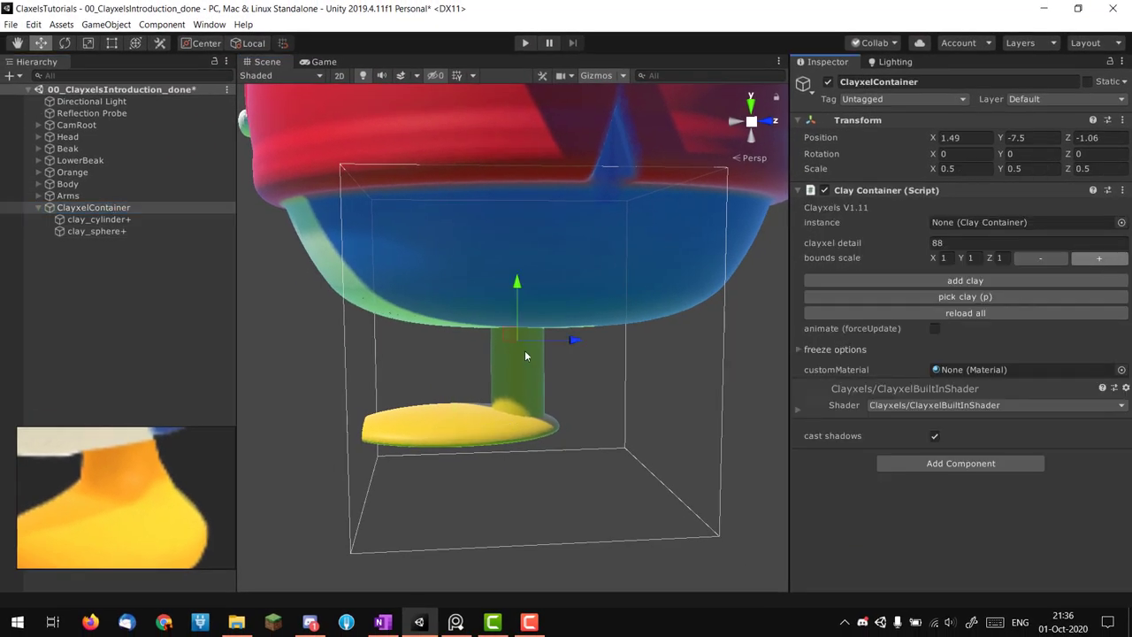
Select clay_sphere+ and shift the yellow disc forward in front of the leg cylinder.
left_click(96, 230)
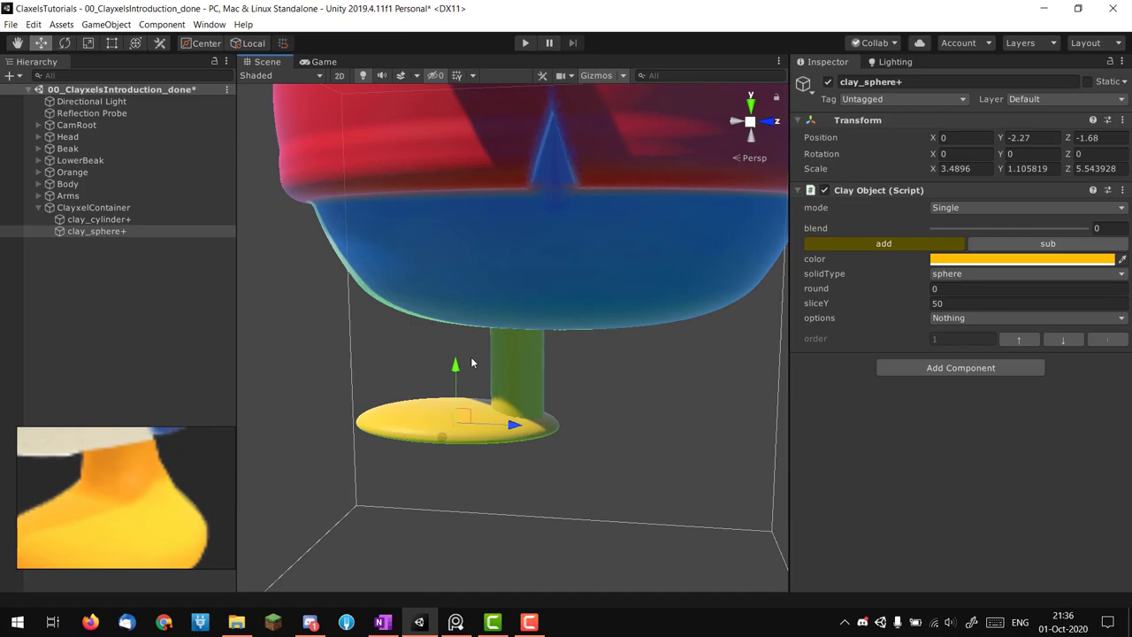
left_click(92, 207)
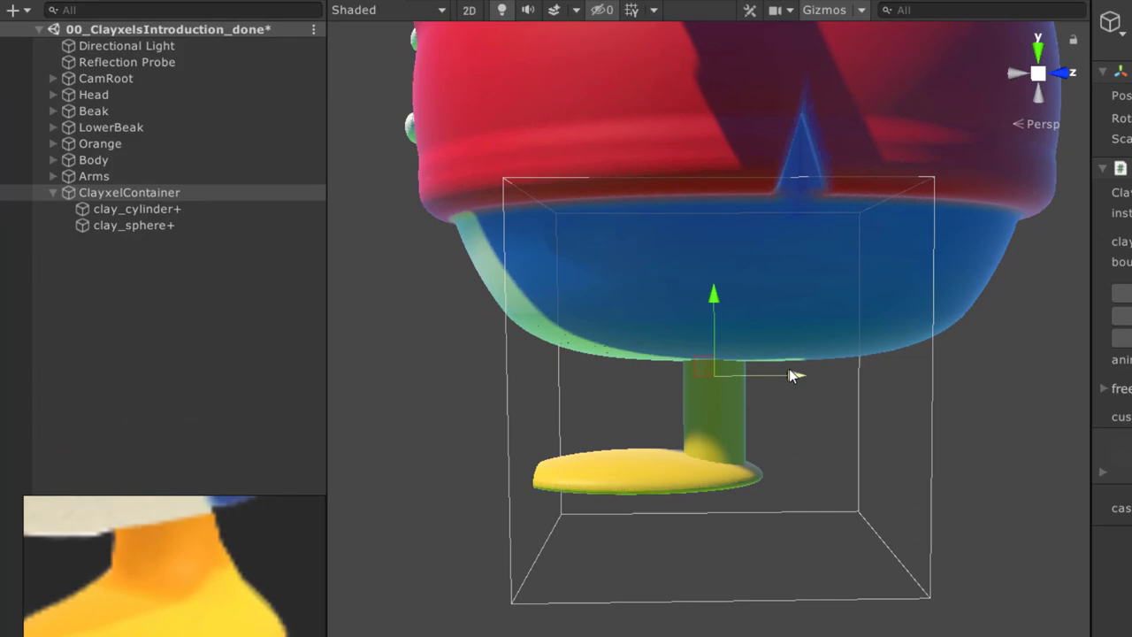
left_click(138, 208)
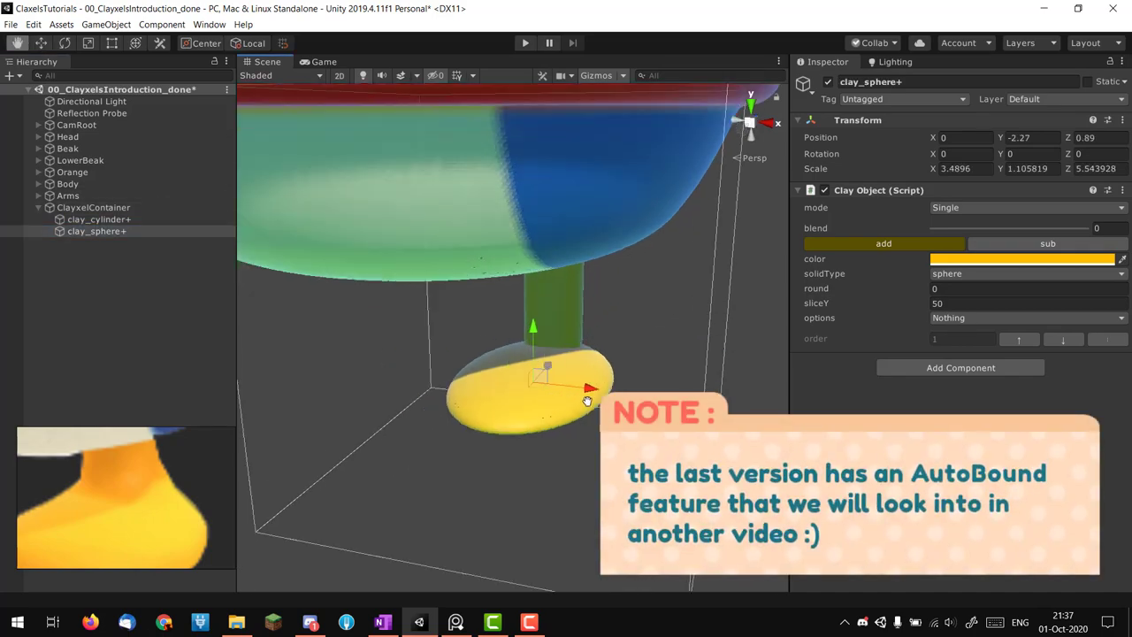
Raise the disc's blend into the leg and give clay_cylinder+ a cone value of -3.3.
left_click_drag(905, 228, 969, 228)
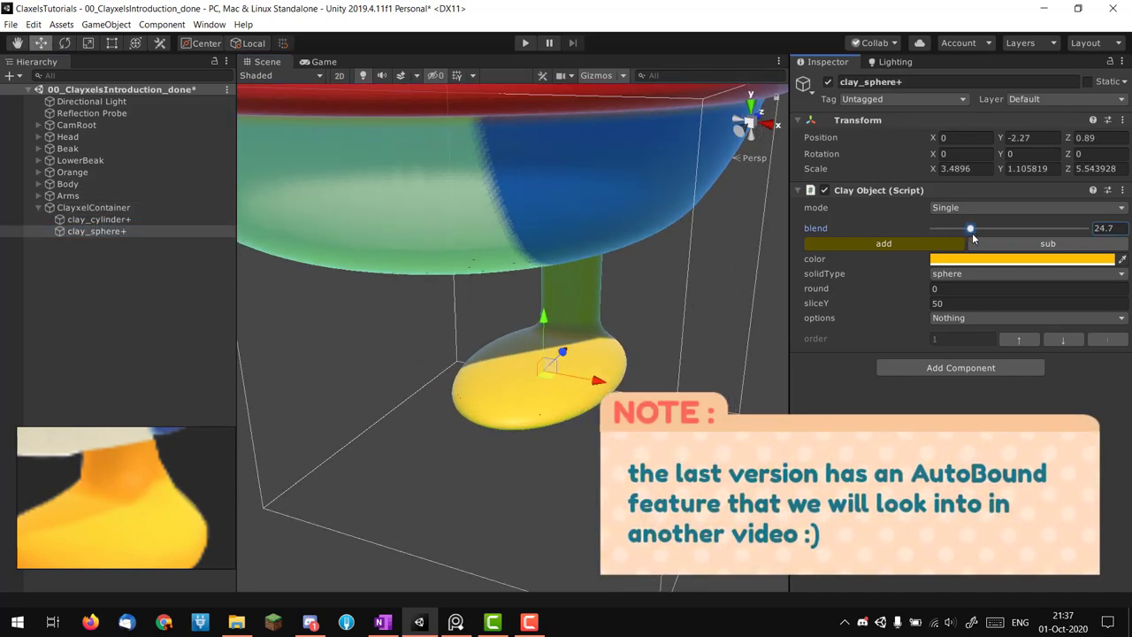
left_click_drag(970, 228, 1018, 229)
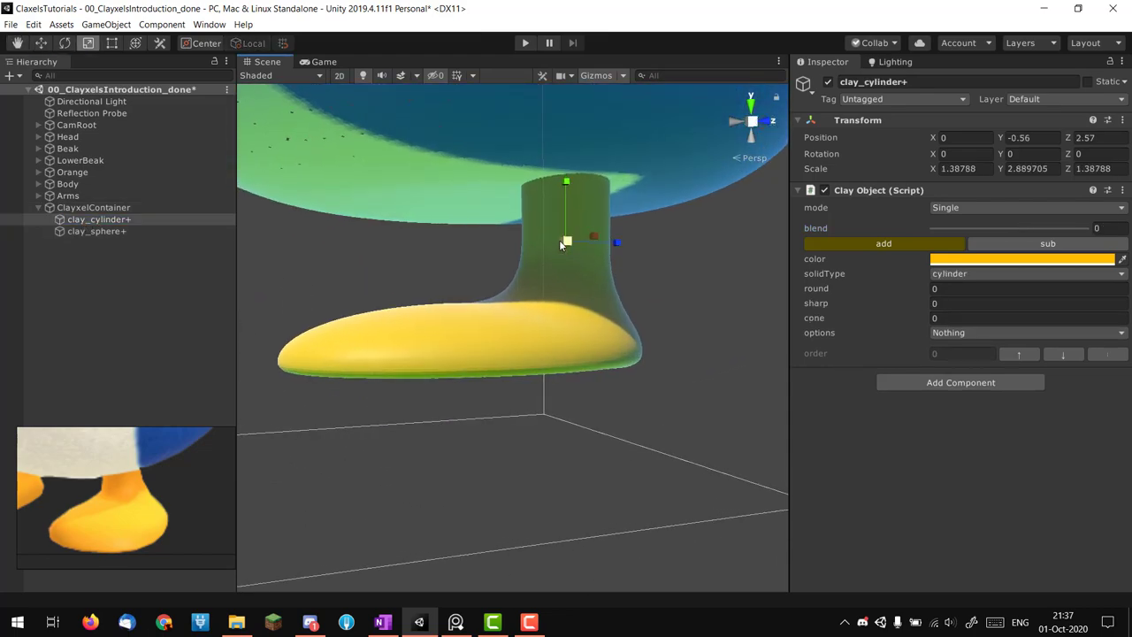
type("-3.3")
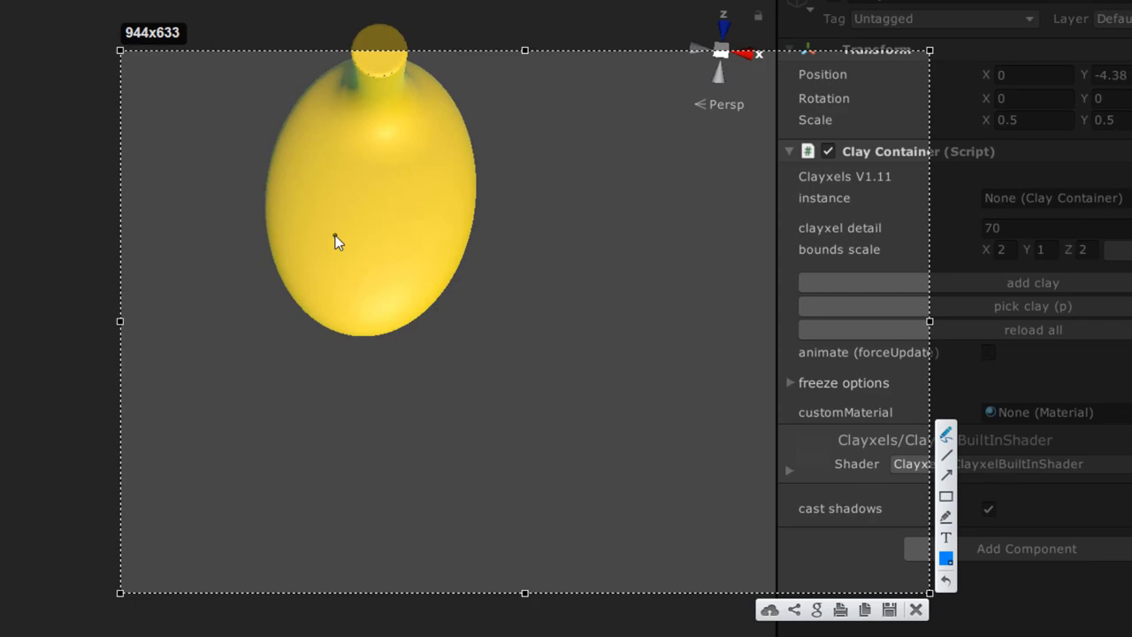
mouse_move(304, 222)
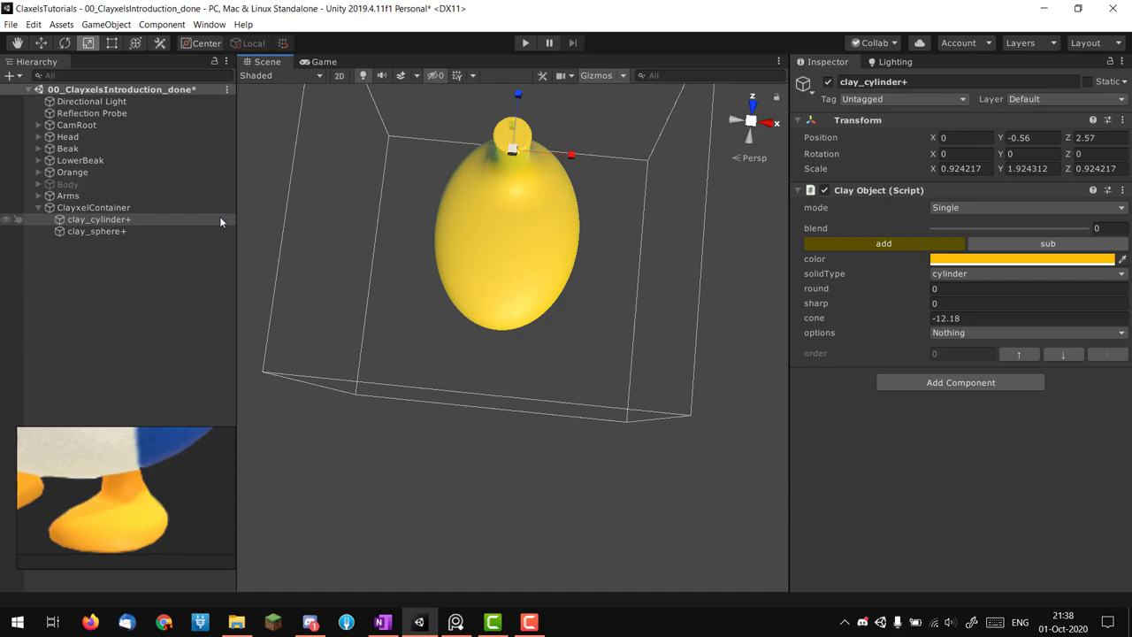
Select the yellow foot sphere to raise its blend and rescale it into a wide blob.
left_click(96, 230)
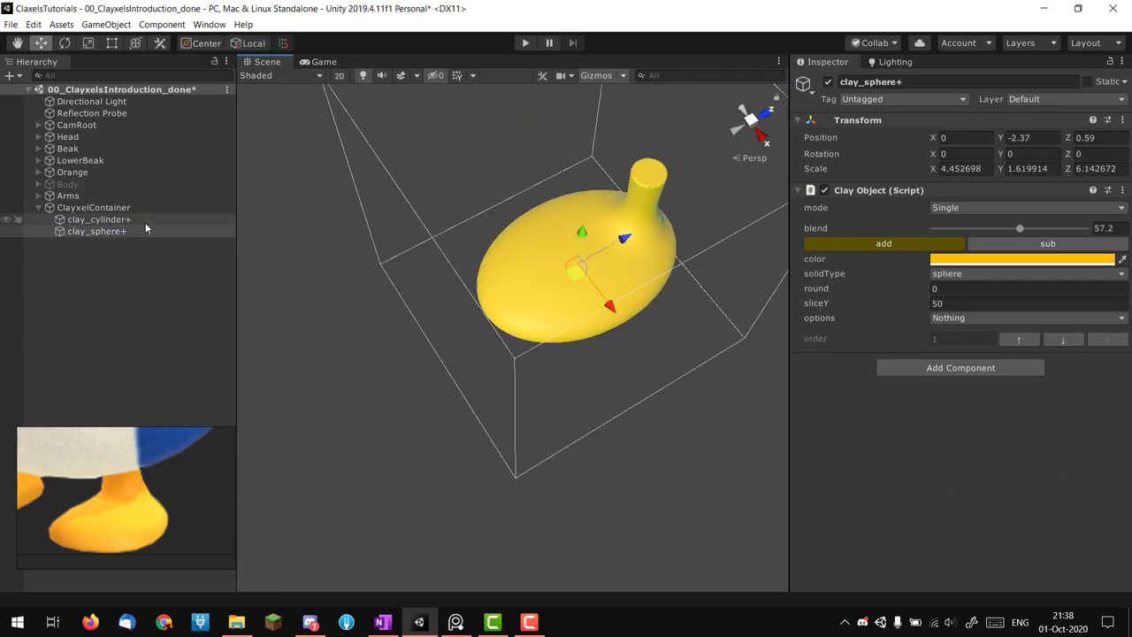
Add a subtracting clay cube with mirrorX and lower it to trim the foot's sole flat.
right_click(856, 120)
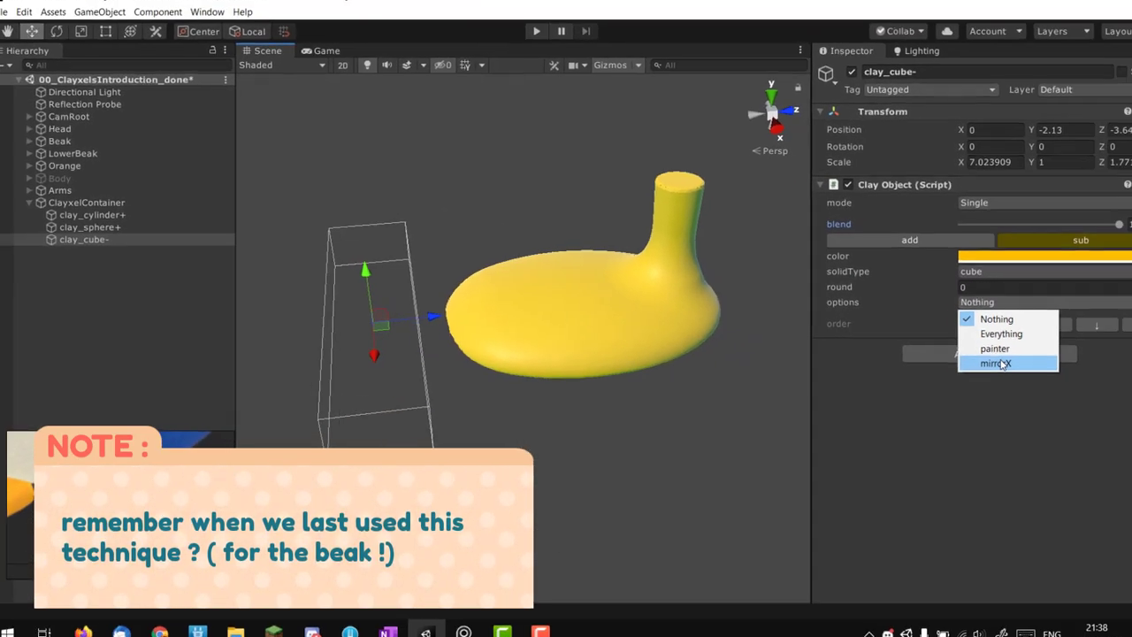
left_click(994, 365)
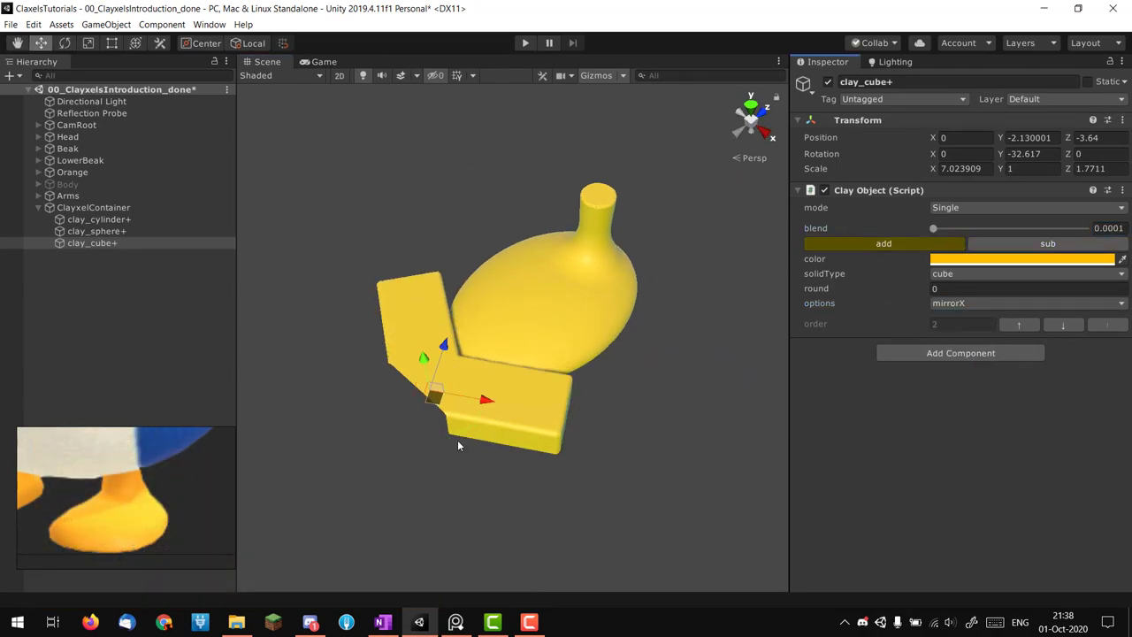
left_click_drag(486, 400, 566, 391)
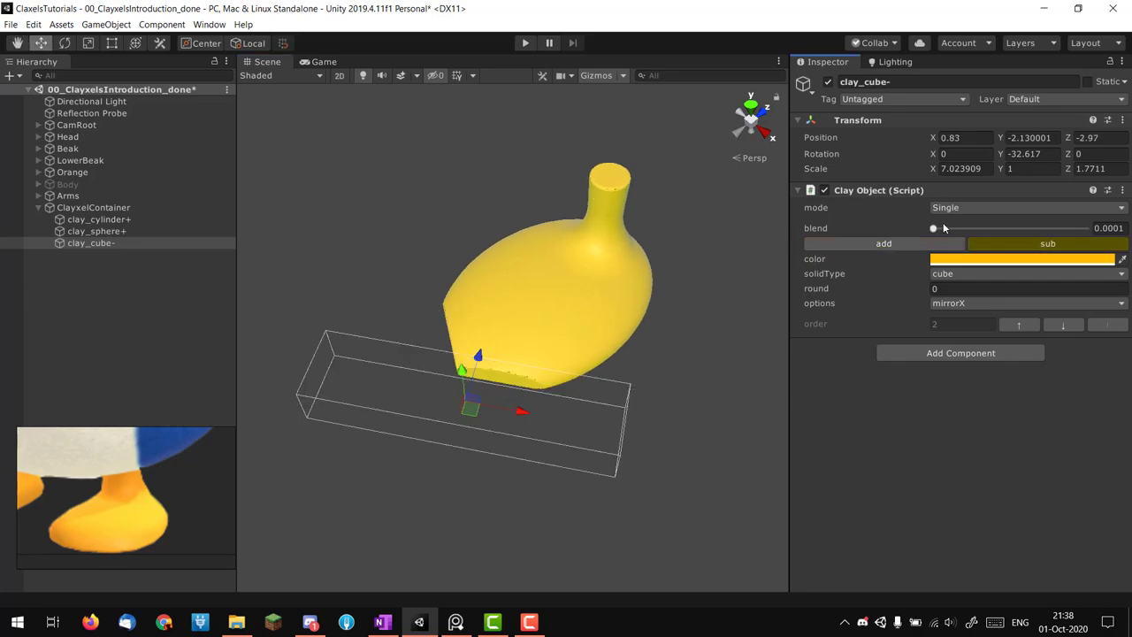
left_click_drag(934, 228, 1036, 228)
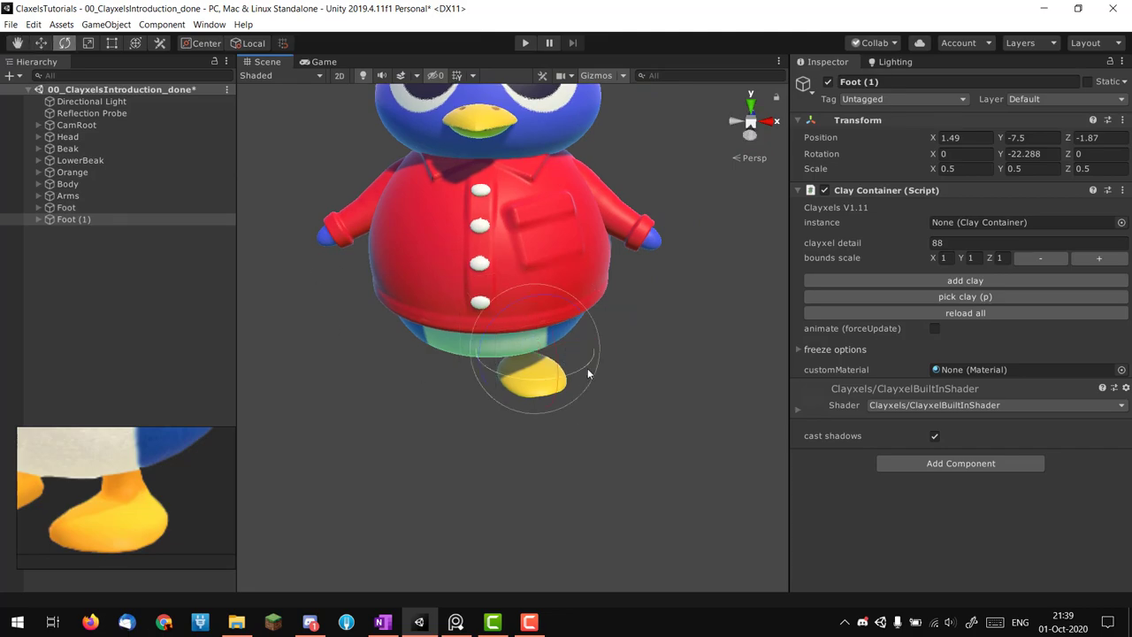
Place Foot (1) under the opposite side of the body to complete the pair of feet.
left_click_drag(587, 371, 504, 357)
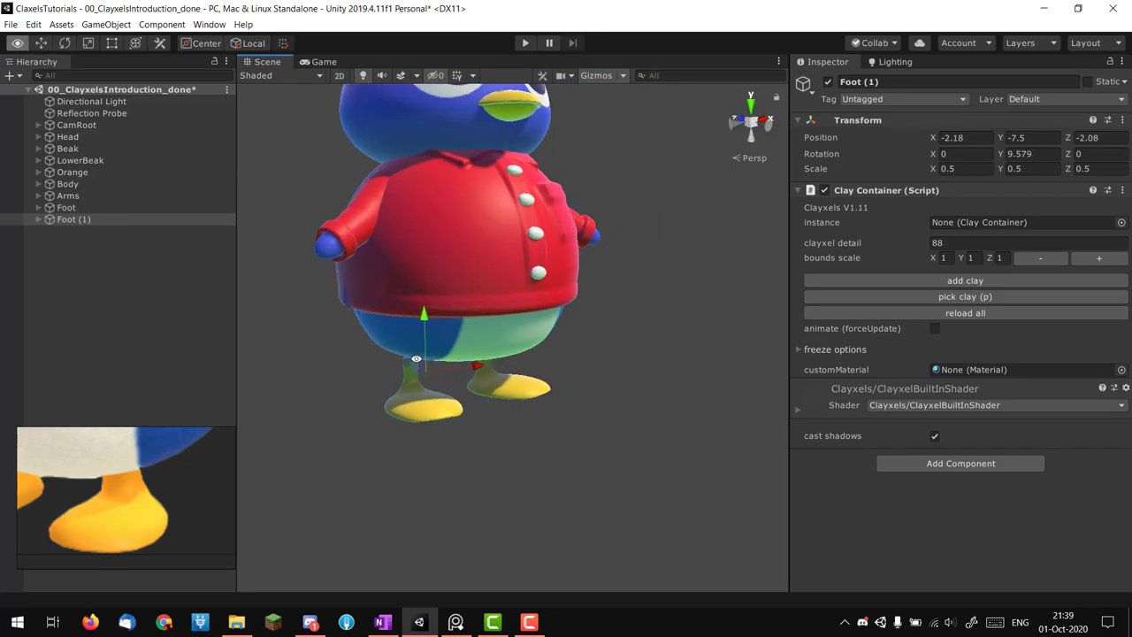
left_click(67, 207)
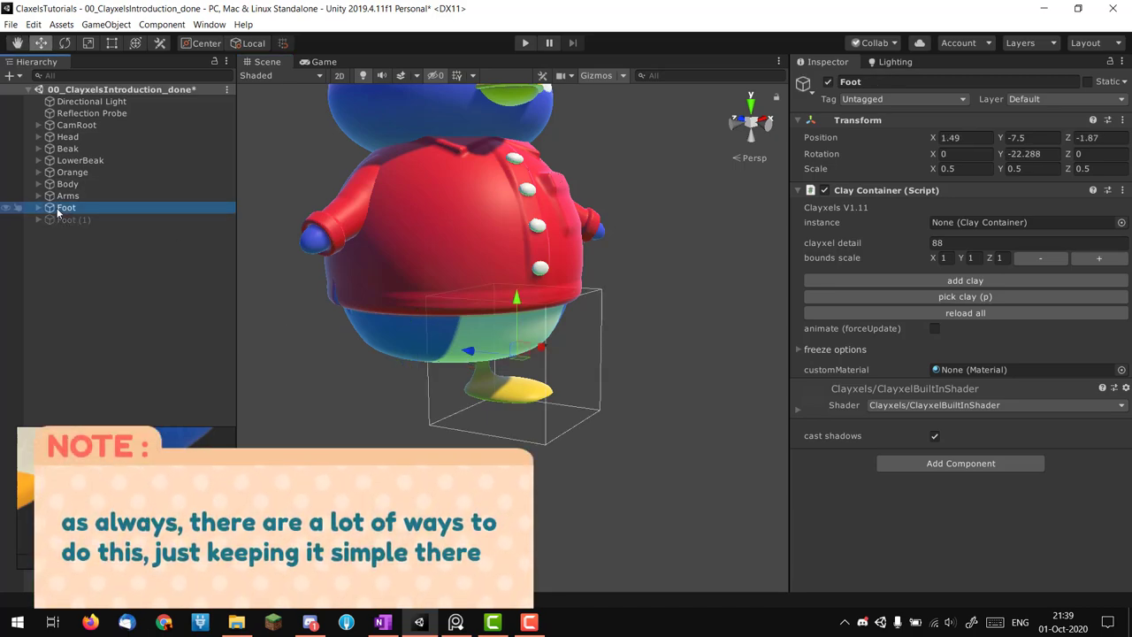
left_click(74, 219)
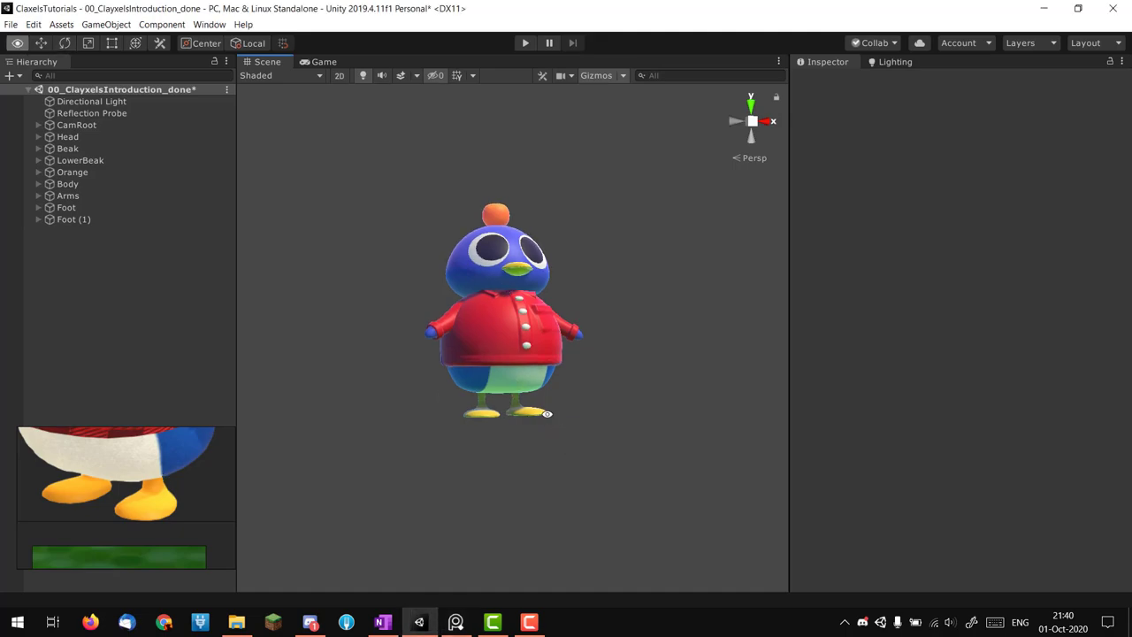
Add another new Clayxel Container object to the scene beside the penguin parts.
left_click(74, 219)
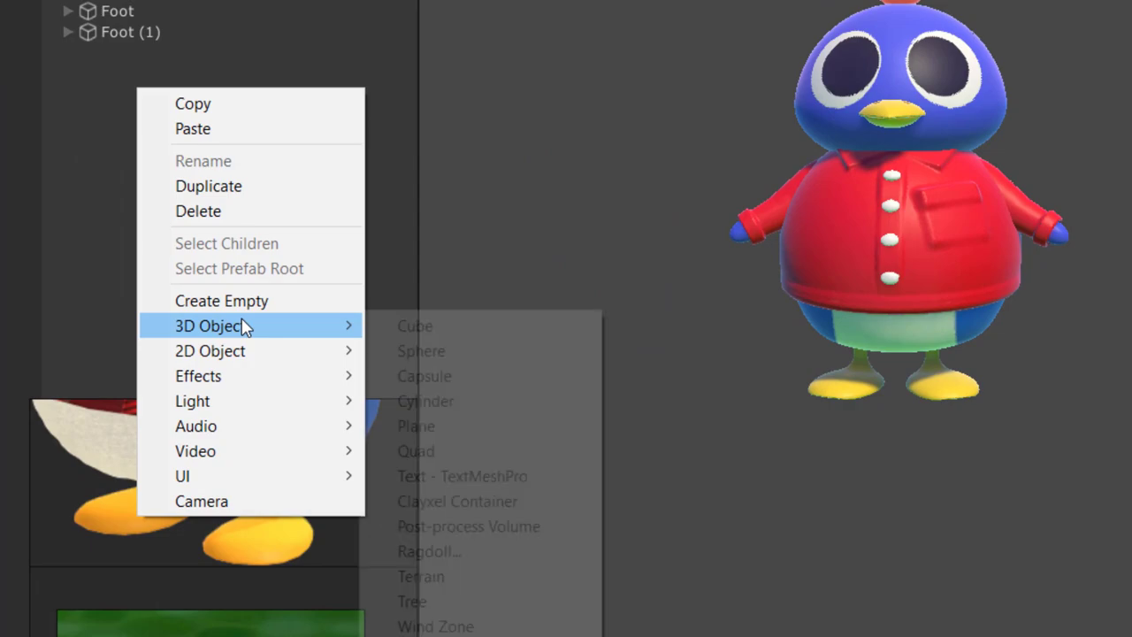
left_click(424, 400)
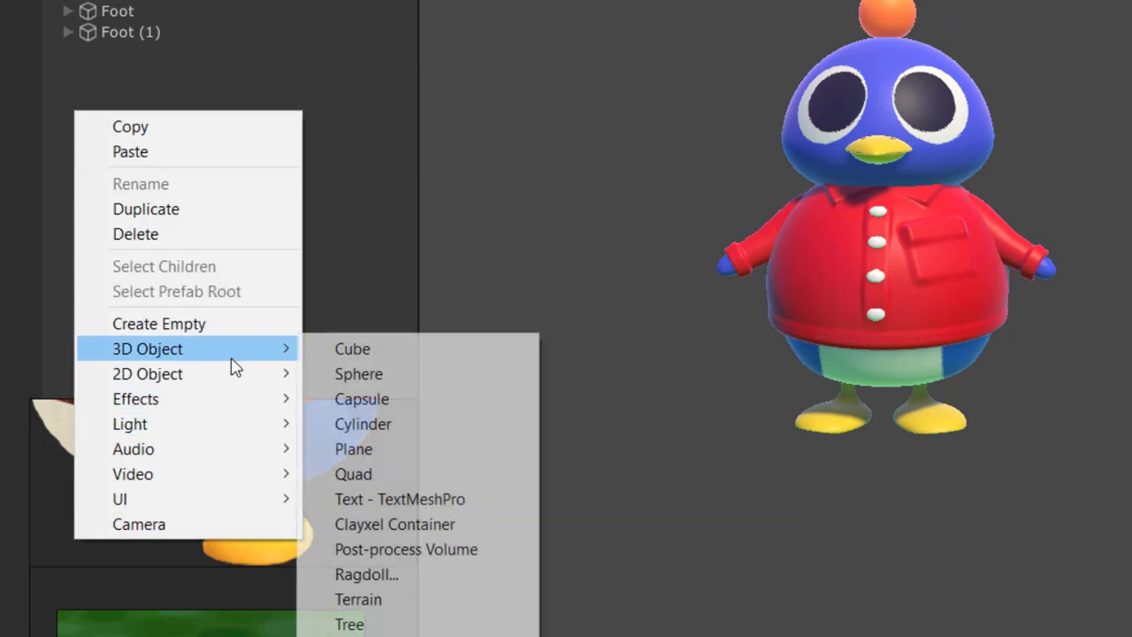
left_click(394, 524)
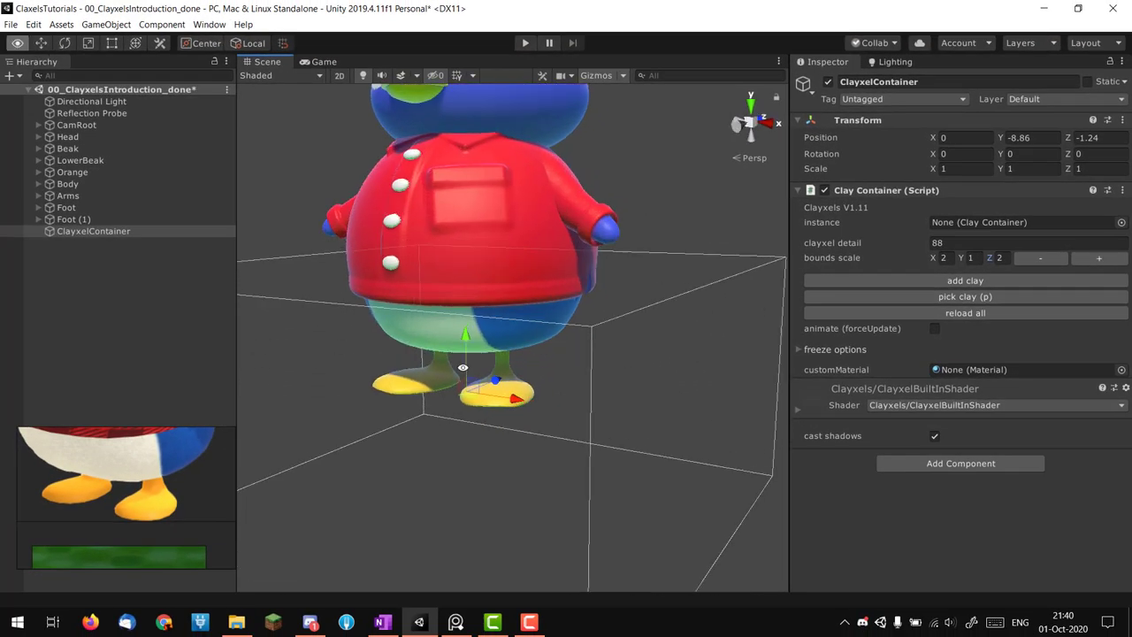
Add a clay cylinder scaled into a wide base and colour it dark brown, then duplicate it as a rim.
left_click(965, 279)
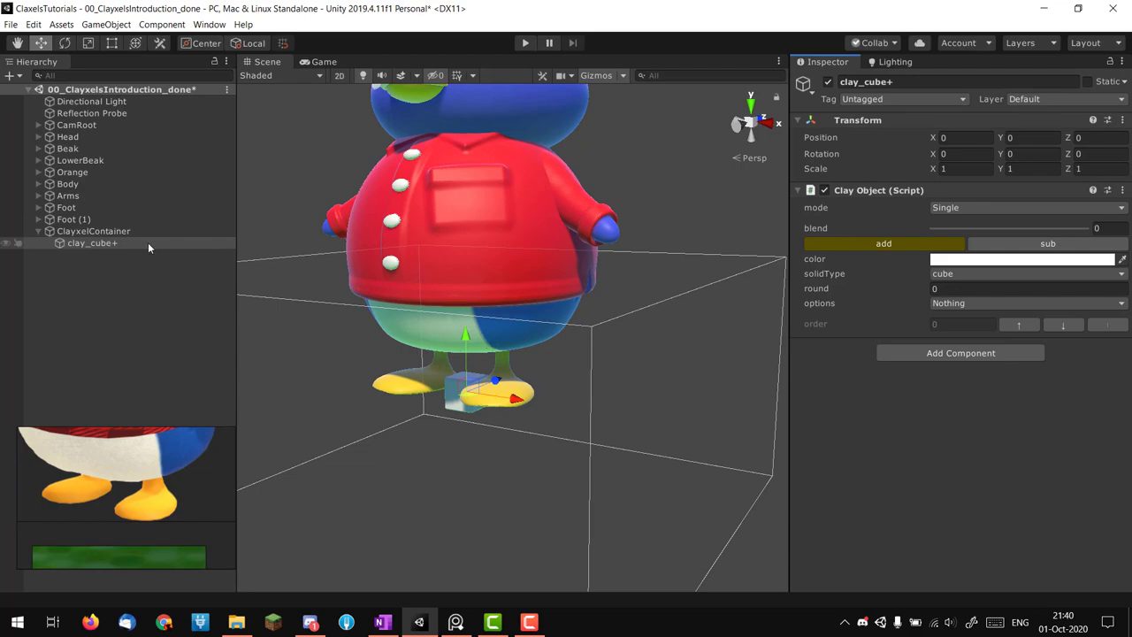
left_click(1026, 272)
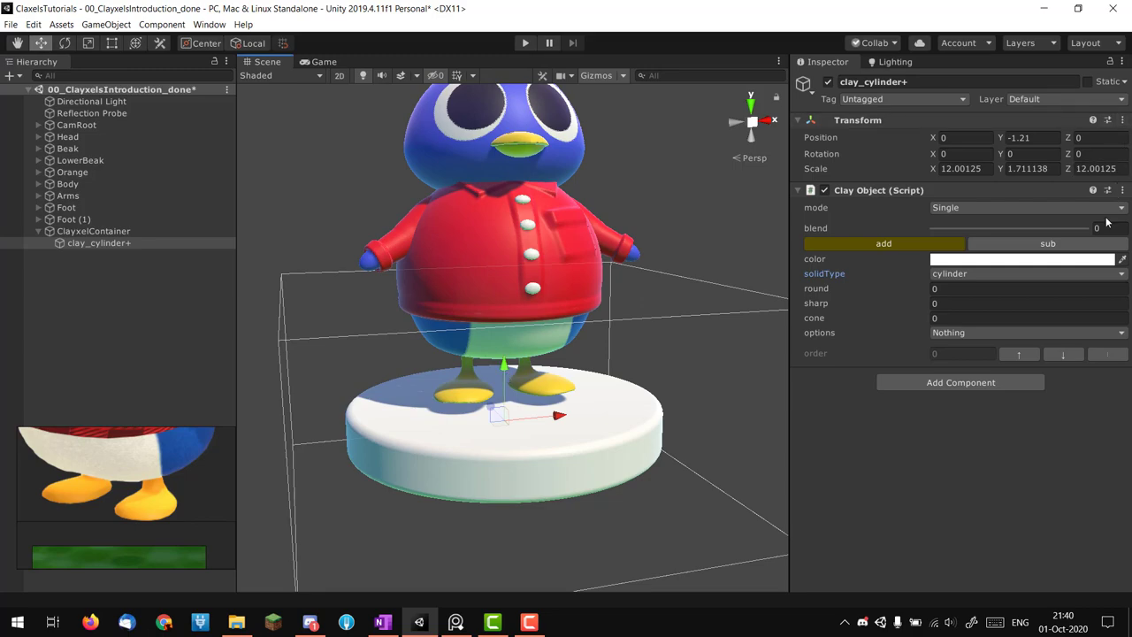
left_click(1023, 259)
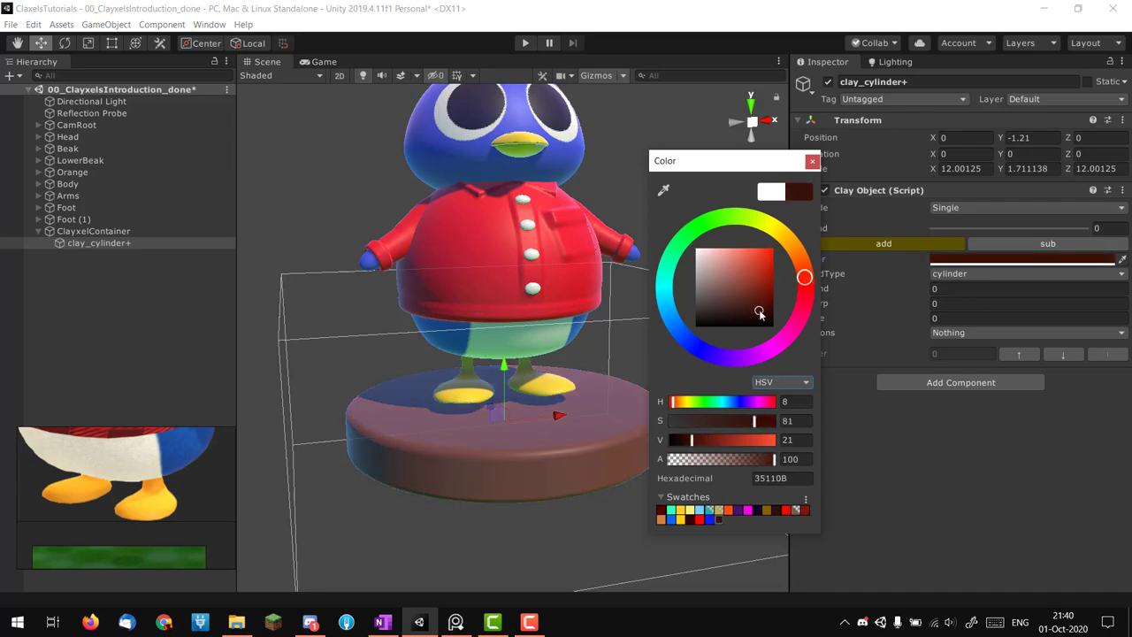
left_click_drag(760, 311, 766, 308)
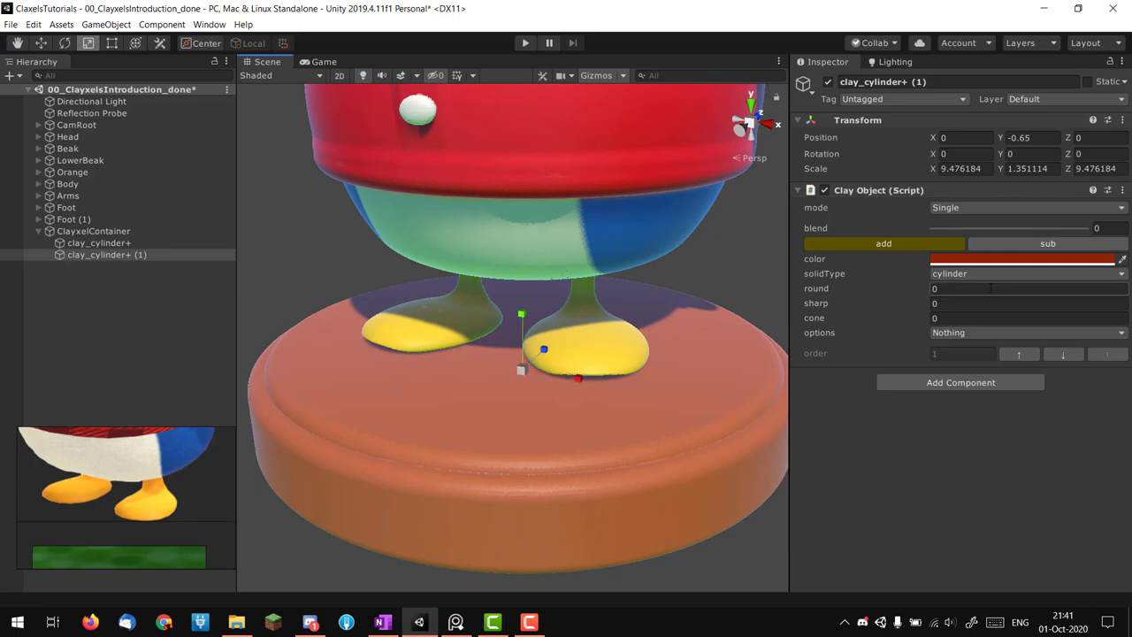
Colour the smaller top cylinder golden yellow so it contrasts with the brown rim.
left_click(1022, 258)
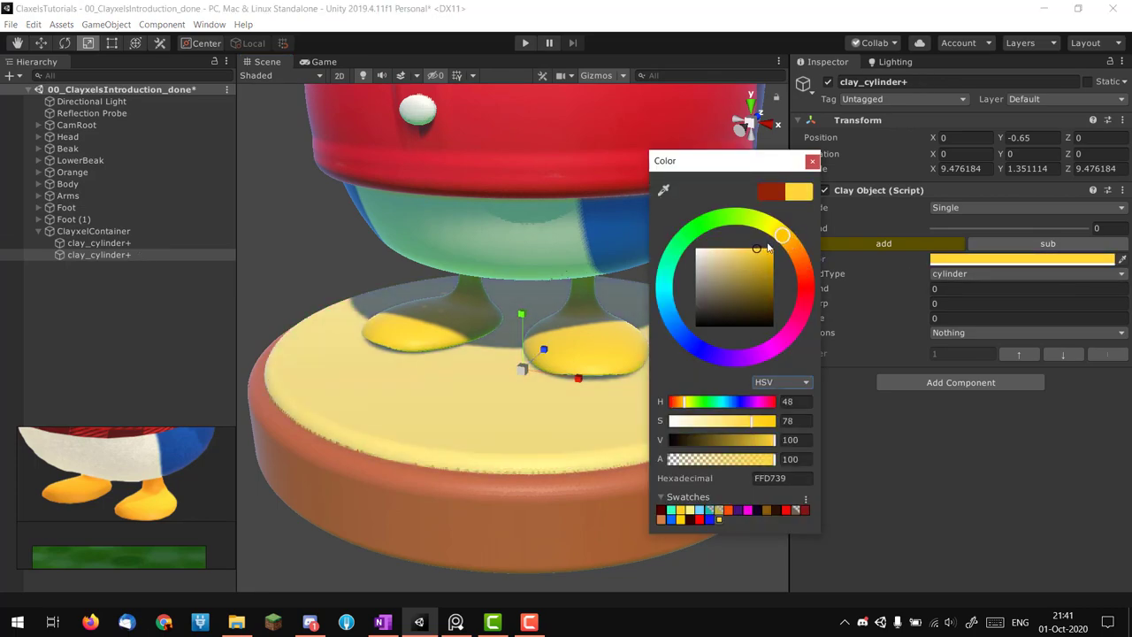
left_click_drag(757, 248, 794, 251)
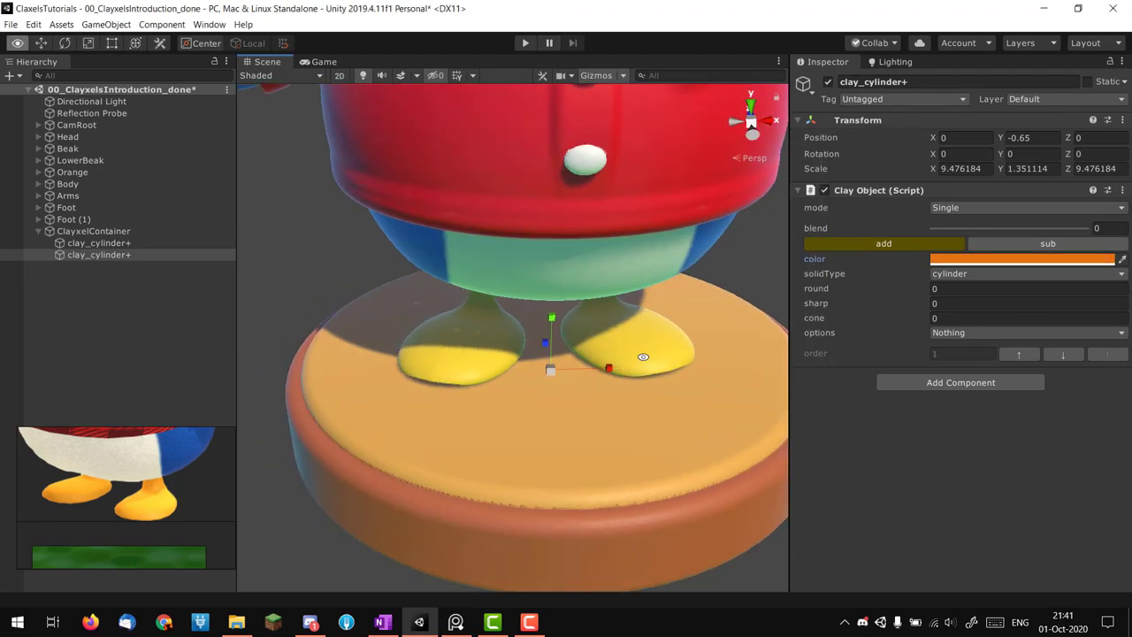
left_click(94, 230)
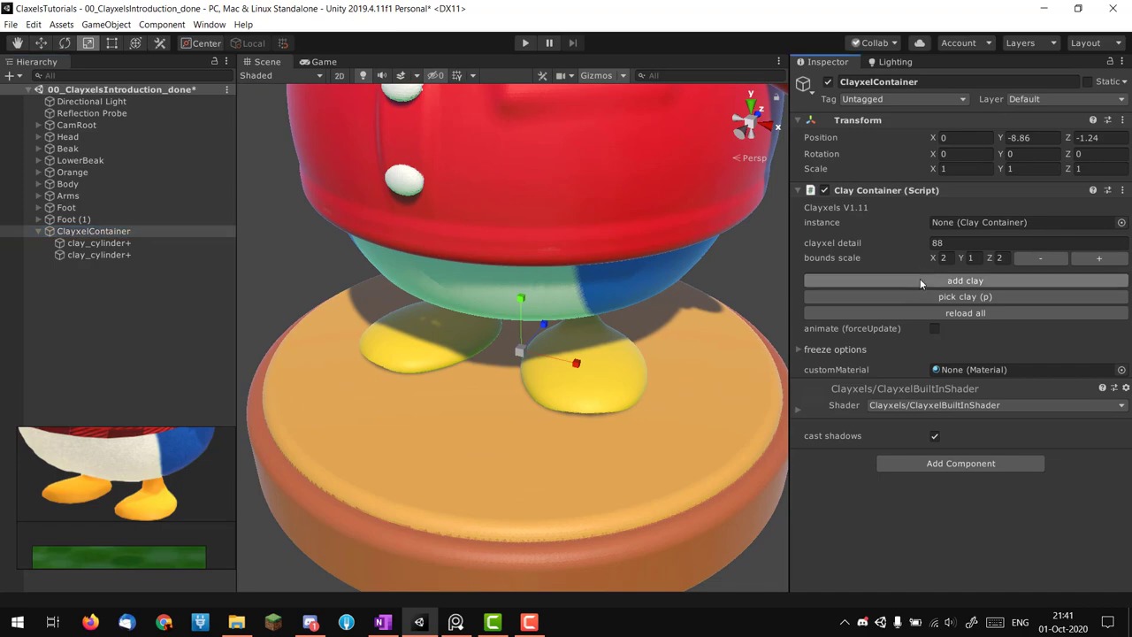
Add a subtractive box sunk into the top, matching the golden colour with raised blend, then duplicate it rotated 90°.
left_click(966, 279)
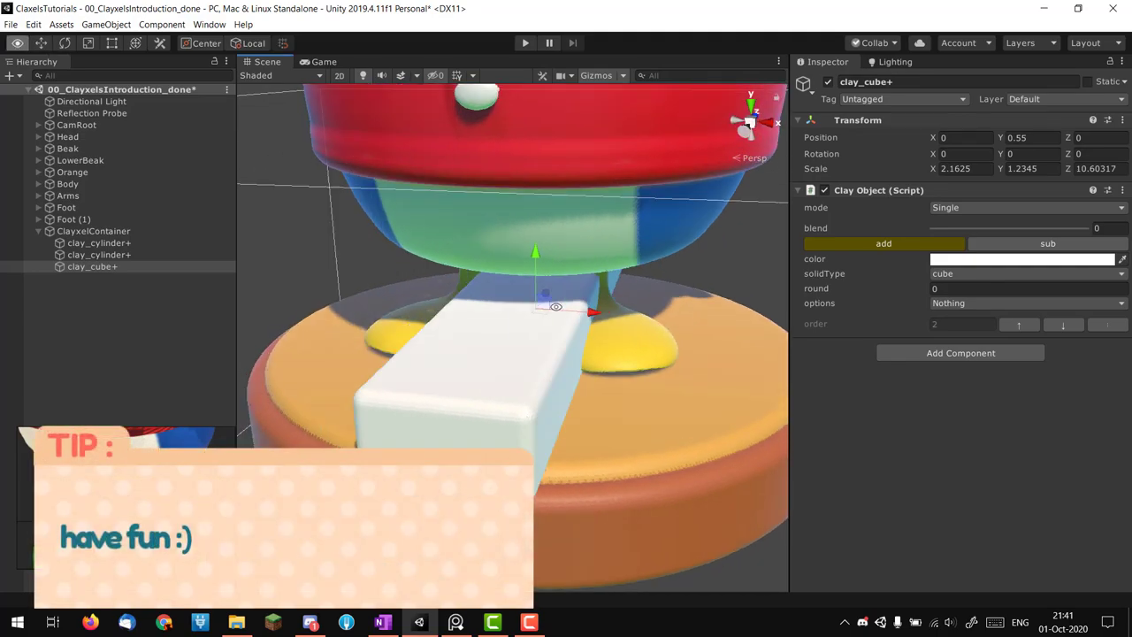
left_click_drag(557, 310, 530, 265)
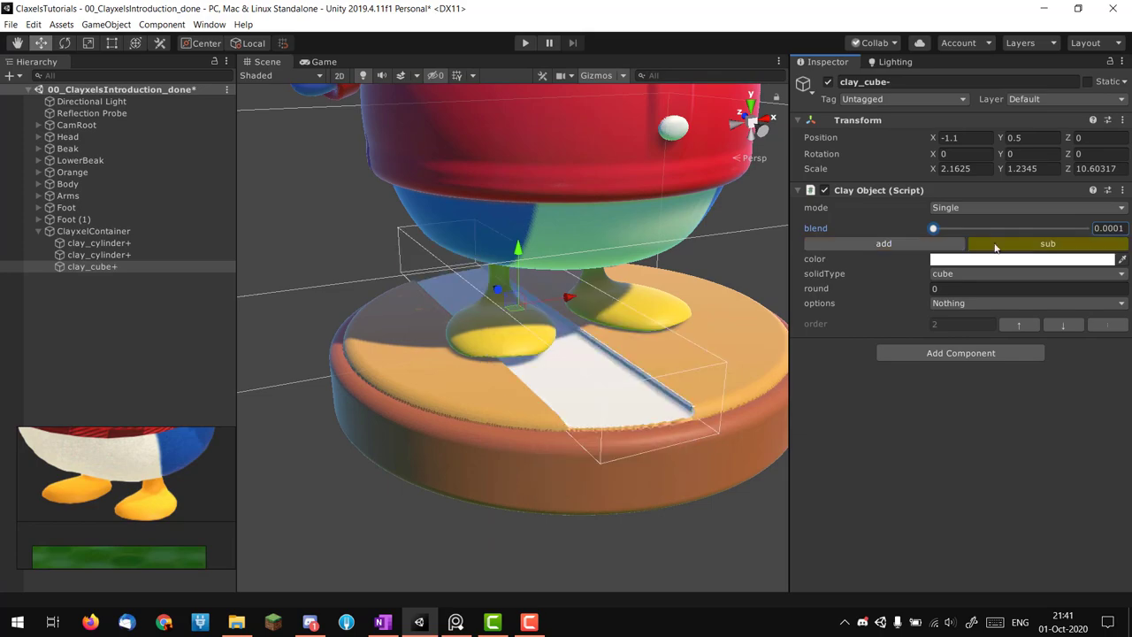
left_click(1022, 258)
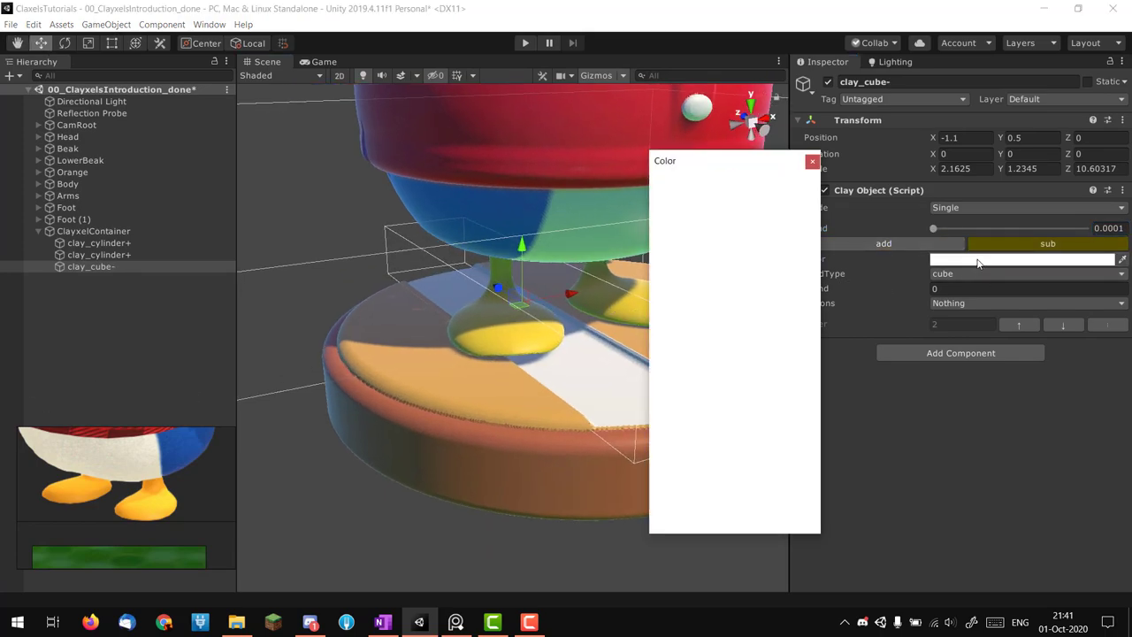
left_click(812, 159)
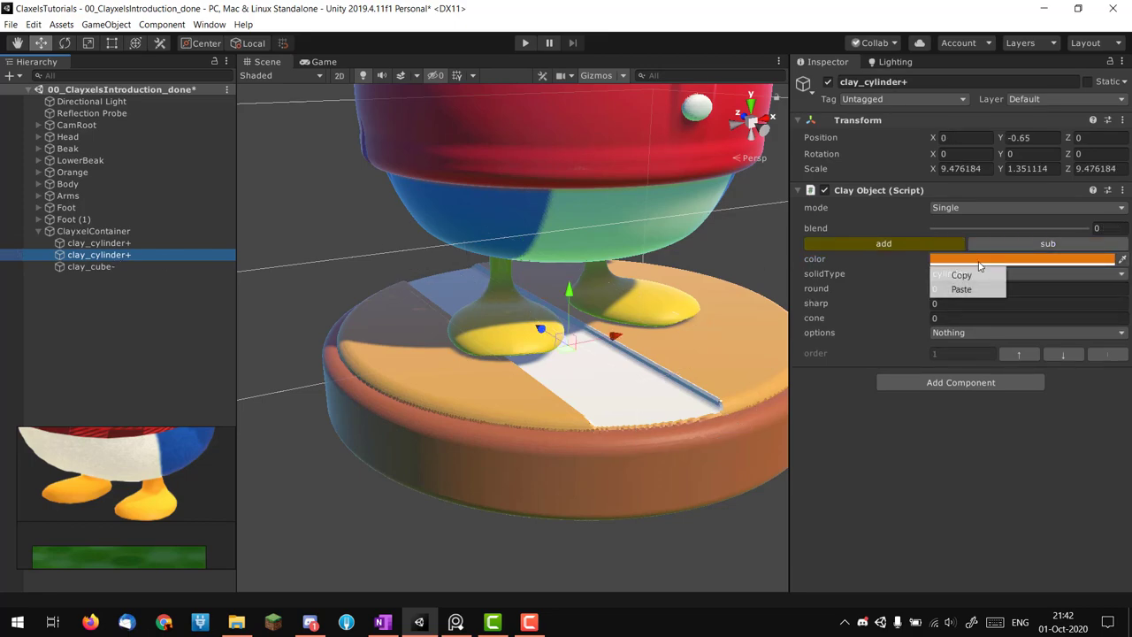
left_click(90, 265)
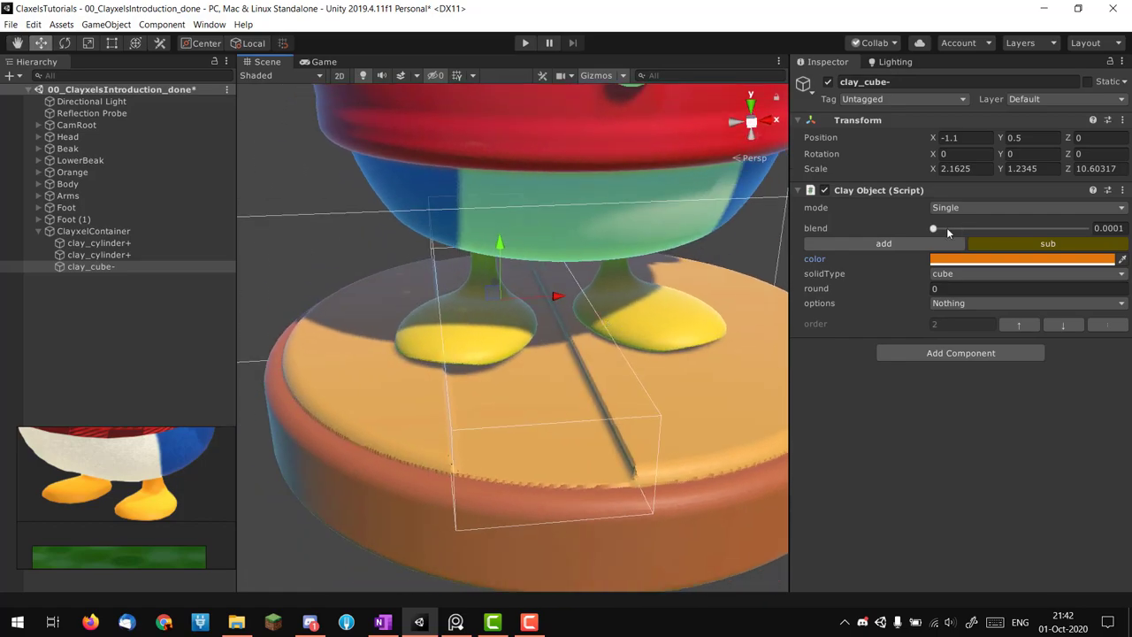
left_click_drag(934, 228, 938, 228)
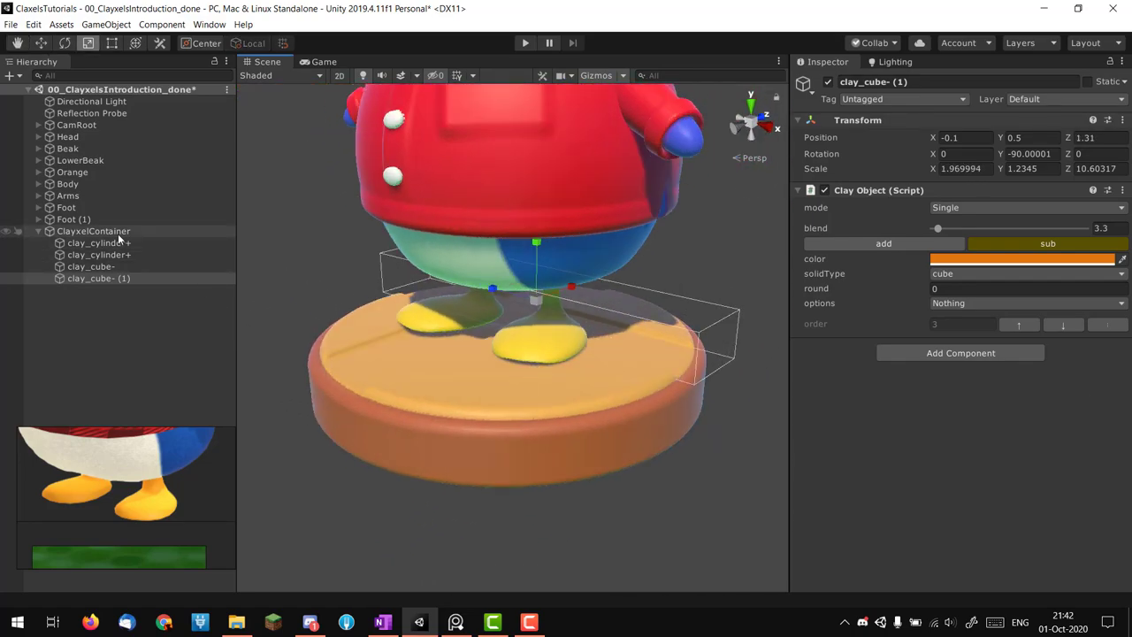
Rename the clay container BaseGold, expand its material settings and duplicate it as BaseGold (1).
left_click(94, 230)
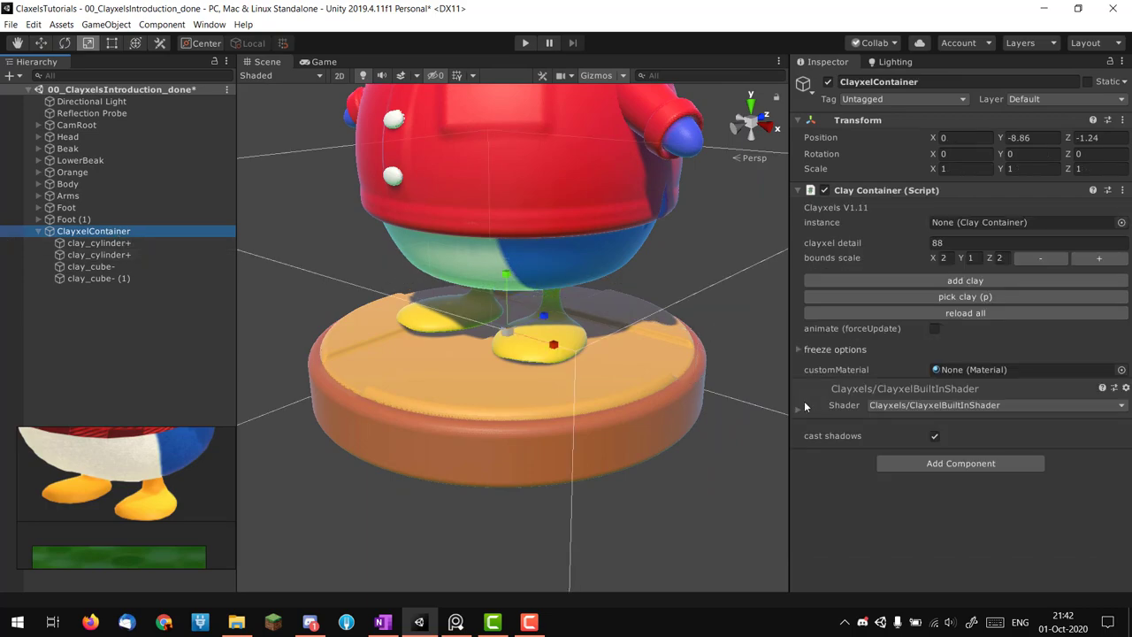
left_click(799, 405)
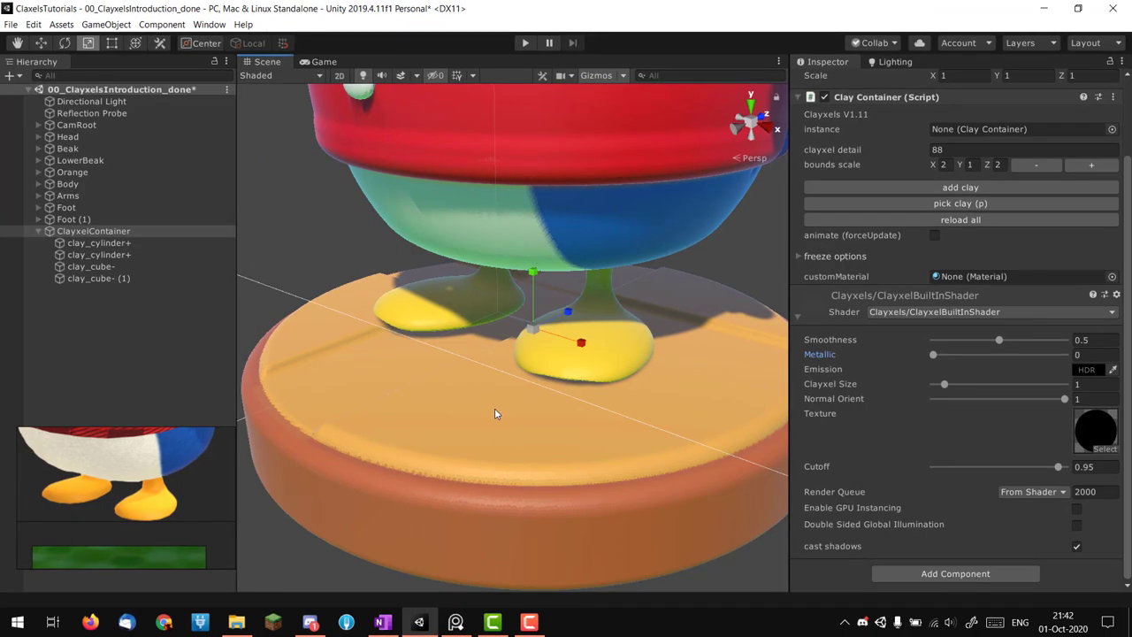
left_click(93, 230)
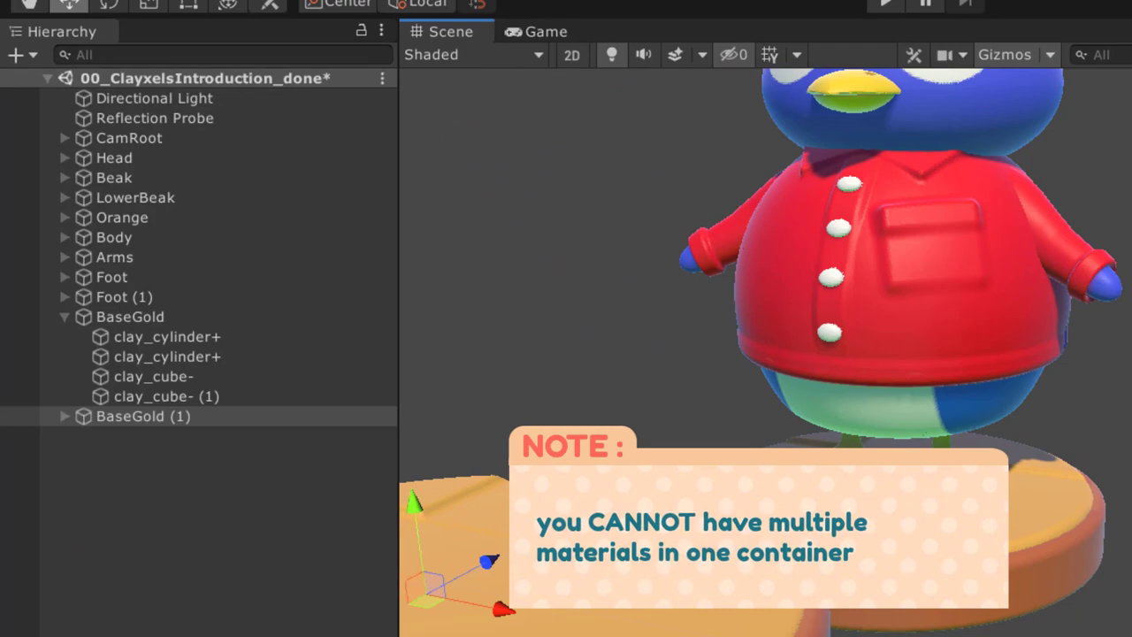
Rename the copy BasePlastic, keep only the rim in it and only the gold parts in BaseGold.
left_click(142, 416)
type("BasePlastic")
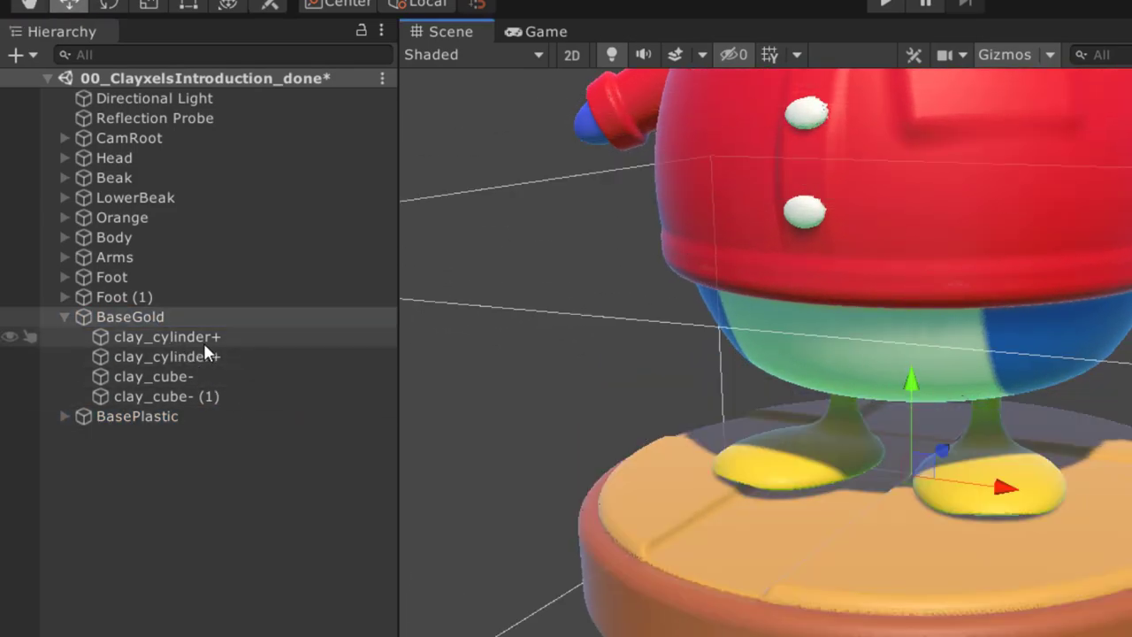
left_click(166, 336)
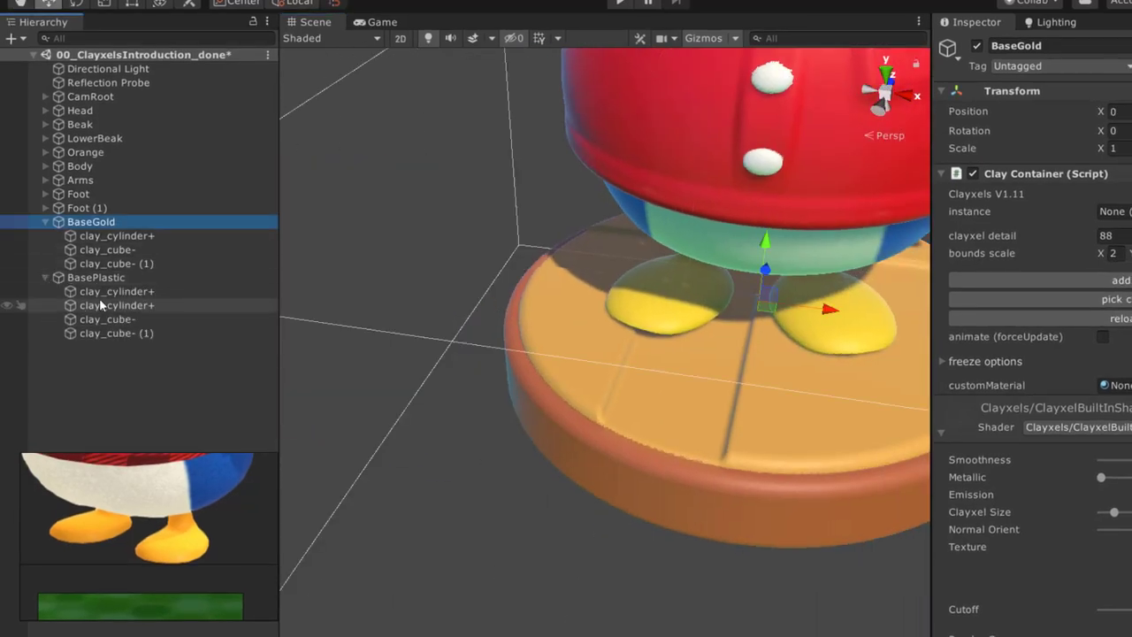
left_click(117, 305)
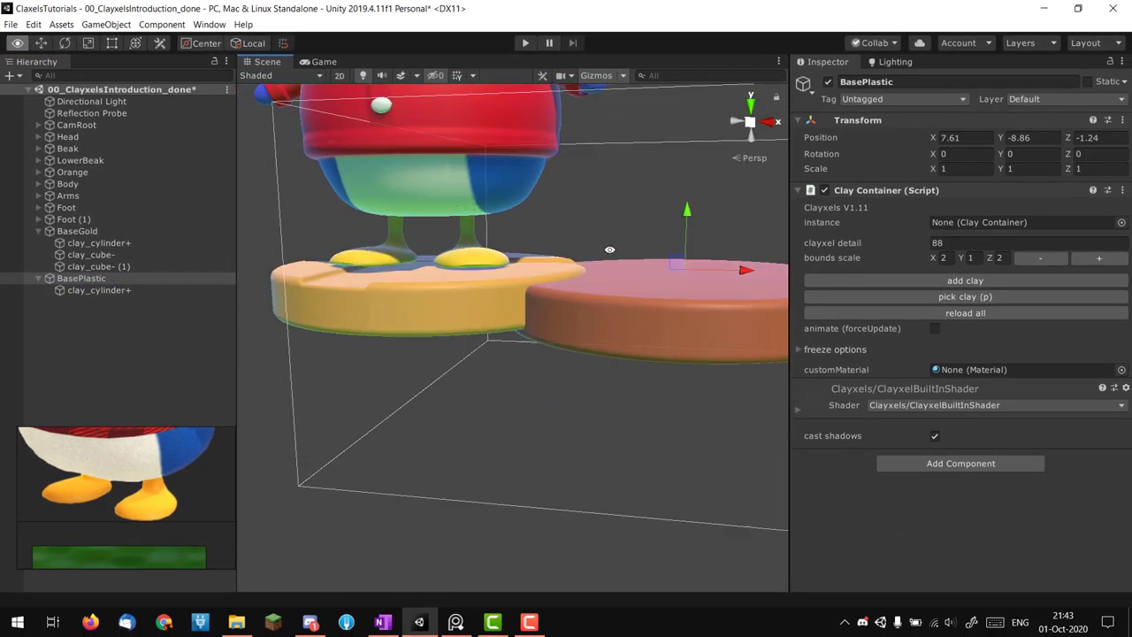
left_click(78, 230)
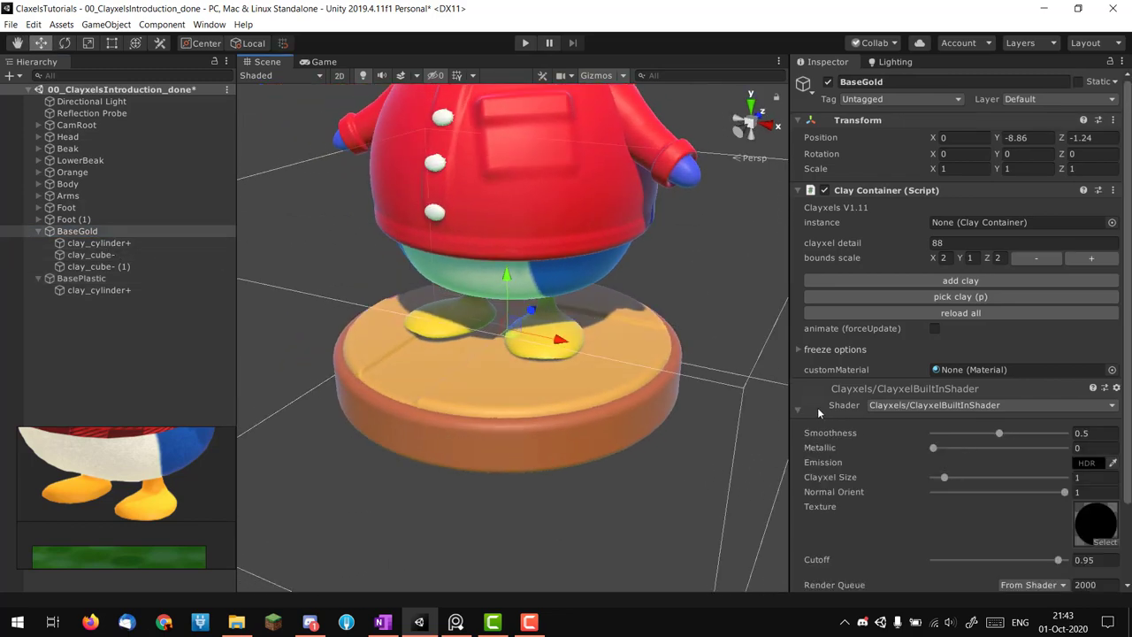
Lower BaseGold's smoothness slightly and give it an HDR emission colour.
left_click_drag(934, 447, 939, 448)
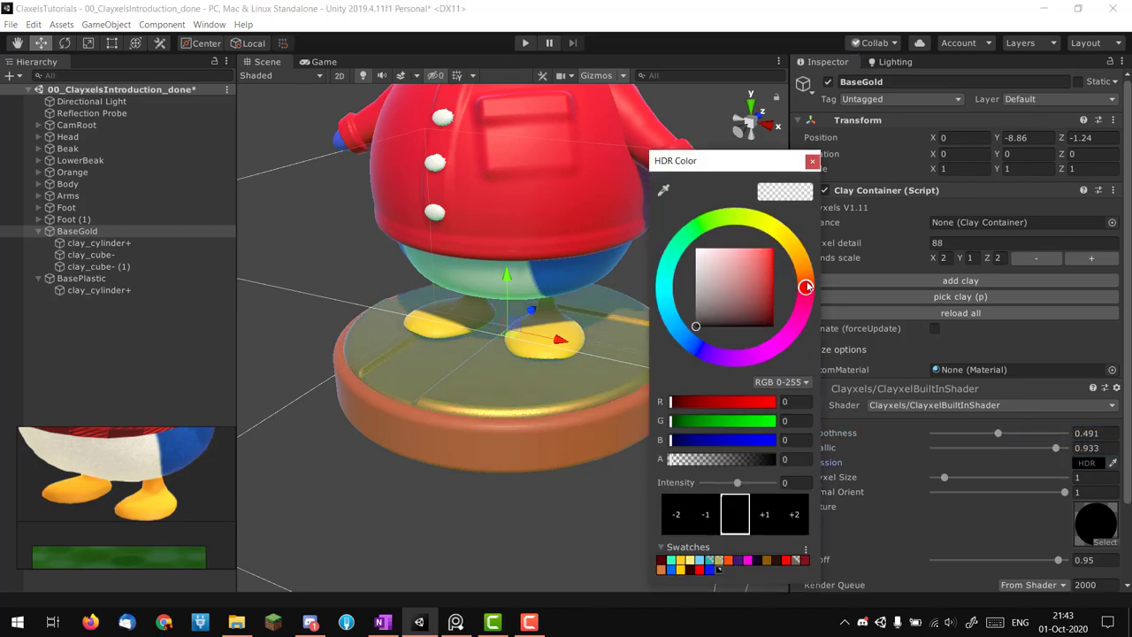
left_click_drag(807, 286, 768, 308)
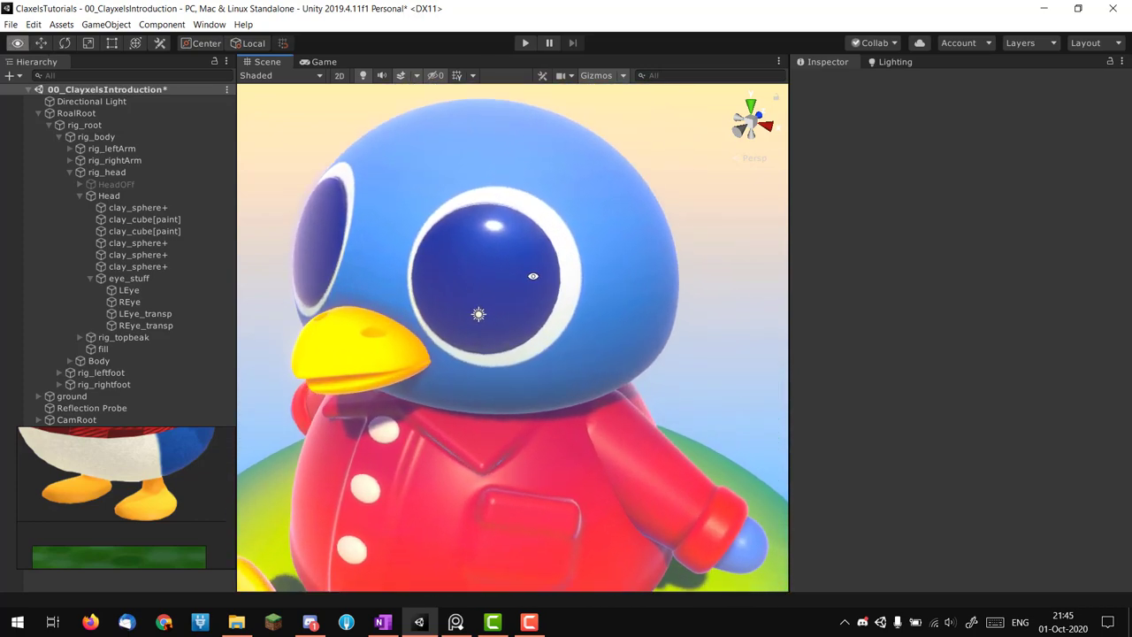
Open the 00_ClayxelsIntroduction scene and zoom onto the penguin's head and beak.
left_click(129, 290)
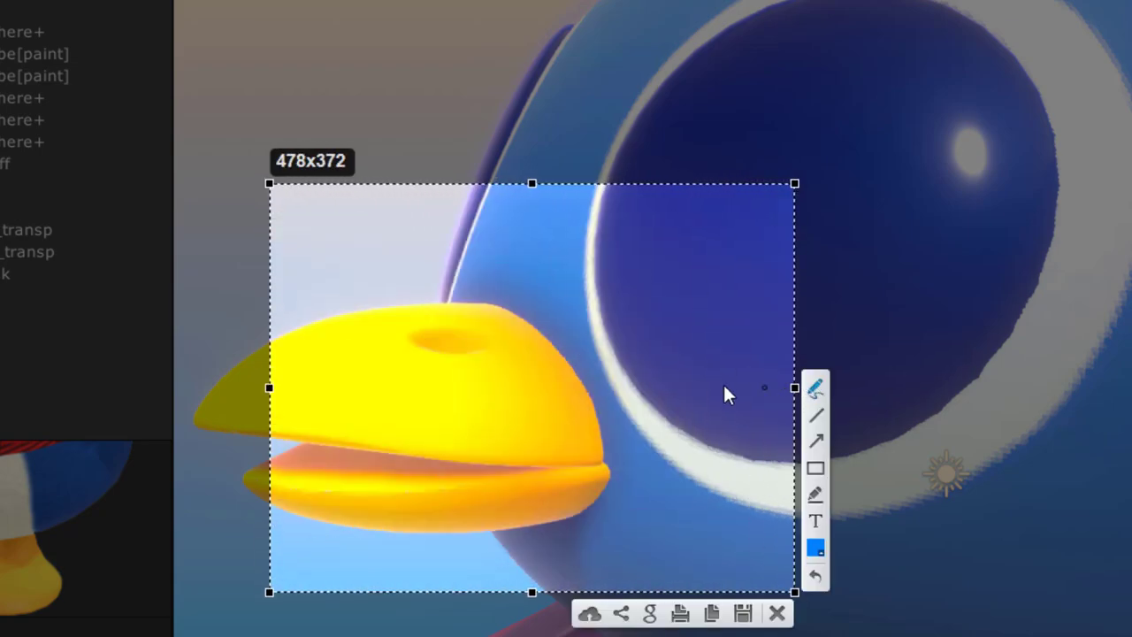
Annotate the penguin's head with an arrow and curve highlighting its colour gradient.
left_click_drag(498, 398, 570, 371)
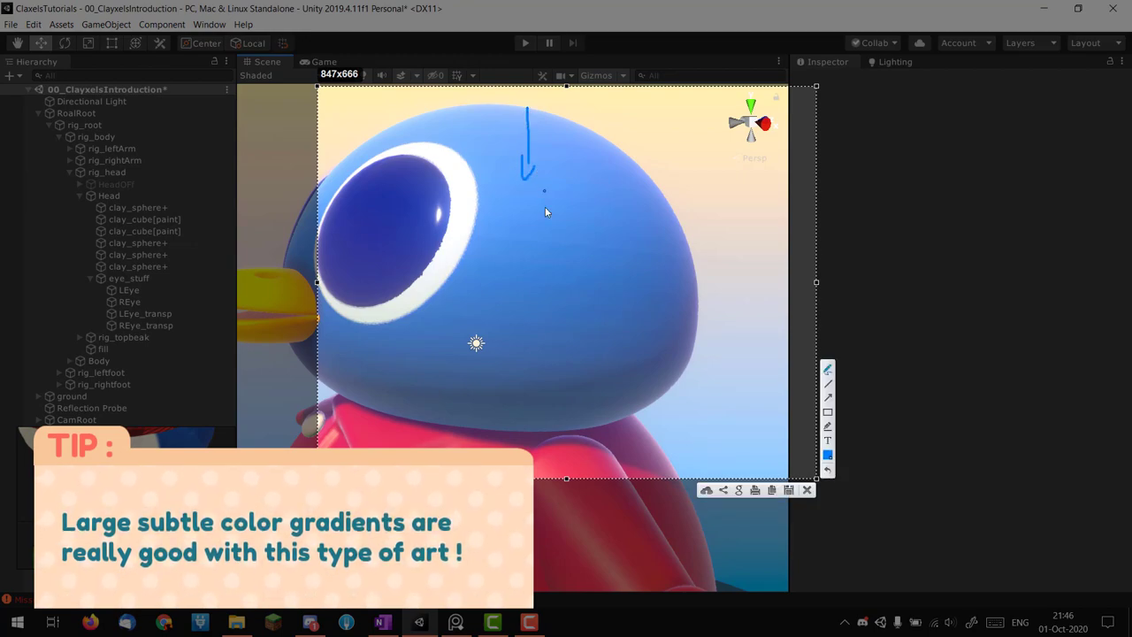
left_click_drag(503, 429, 530, 332)
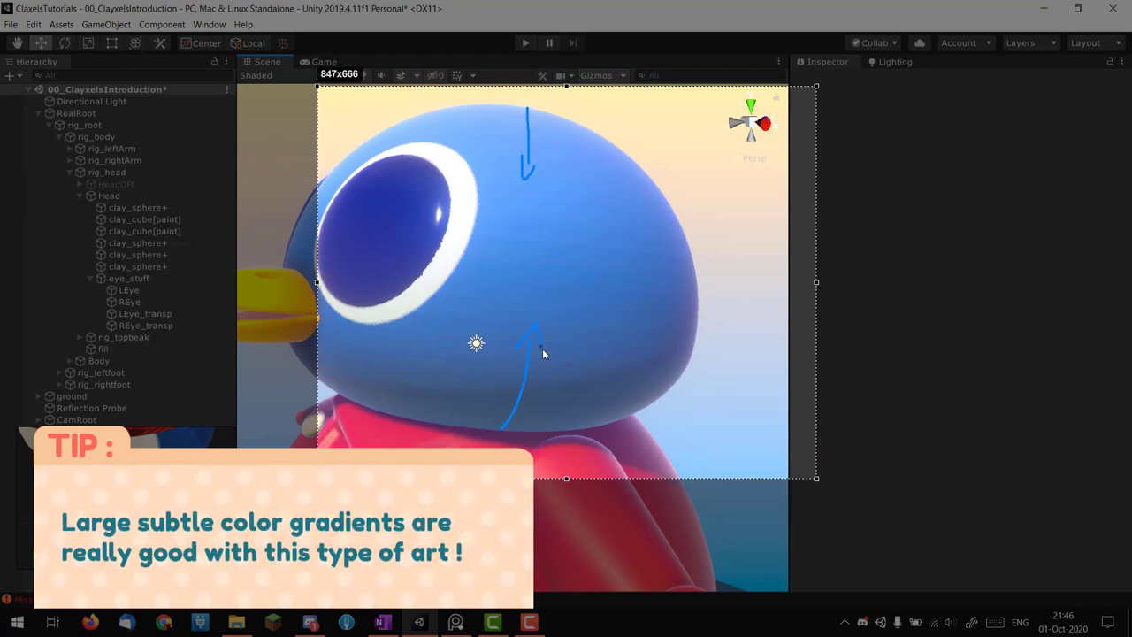